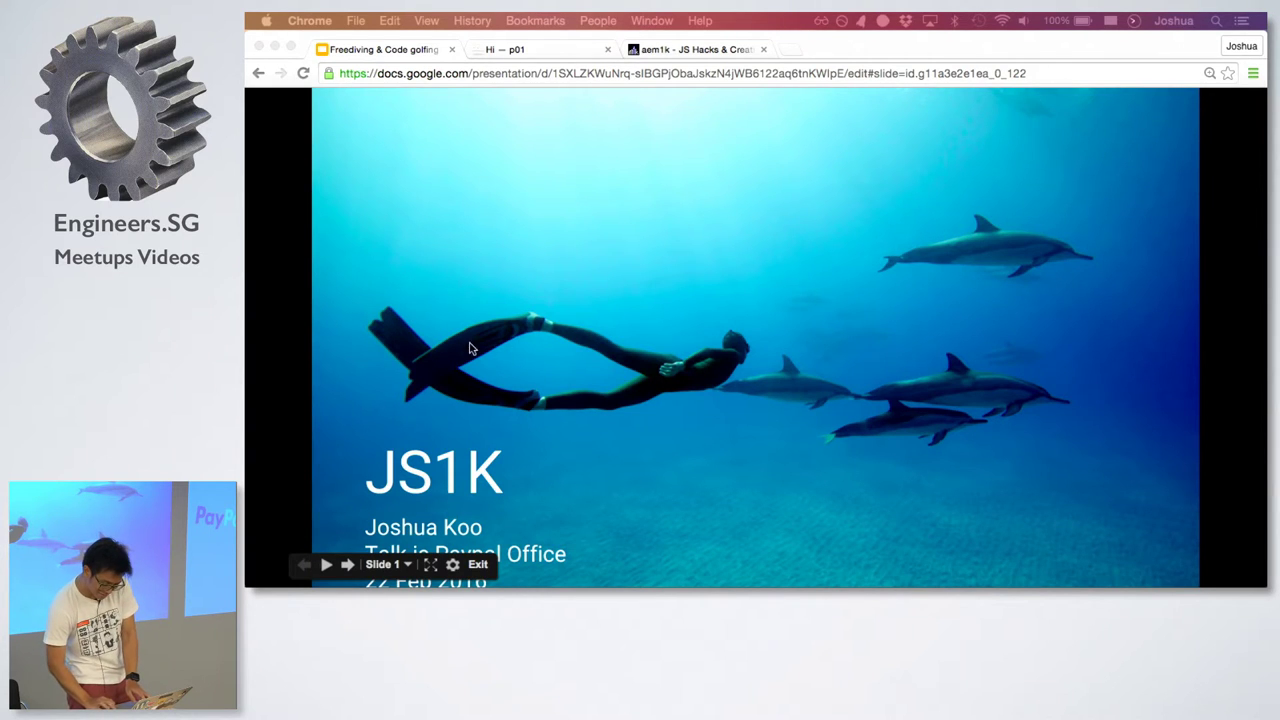
mouse_move(868, 250)
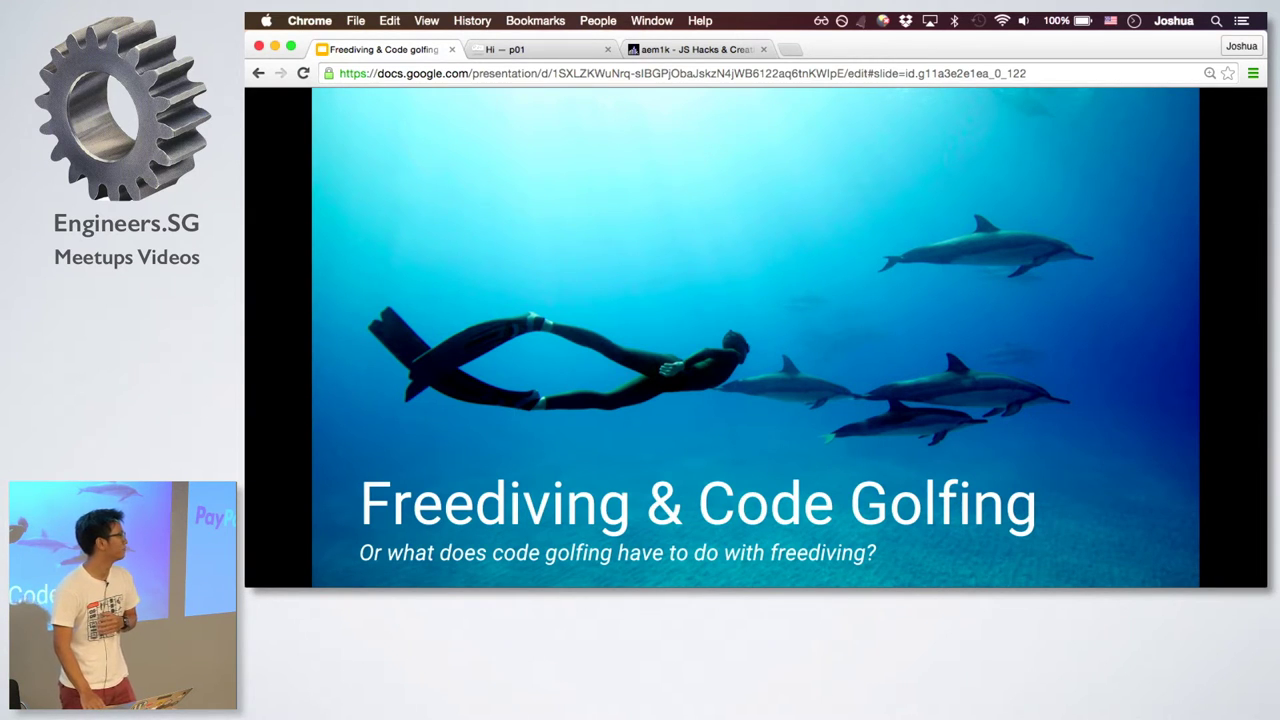
Advance the deck to slide 7, Hello World 1K, with its globe-shaped code
key(Right)
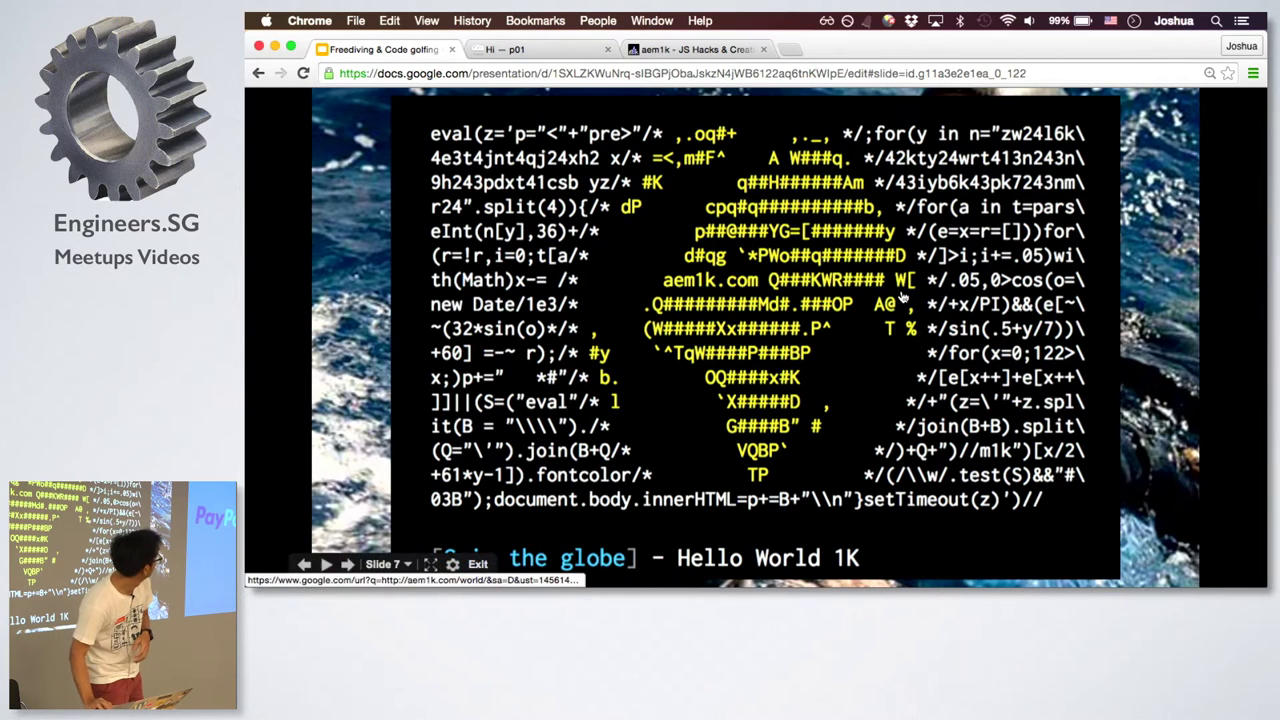
Follow the aem1k.com link to the Hello World 1K demo, then return to the deck
click(572, 558)
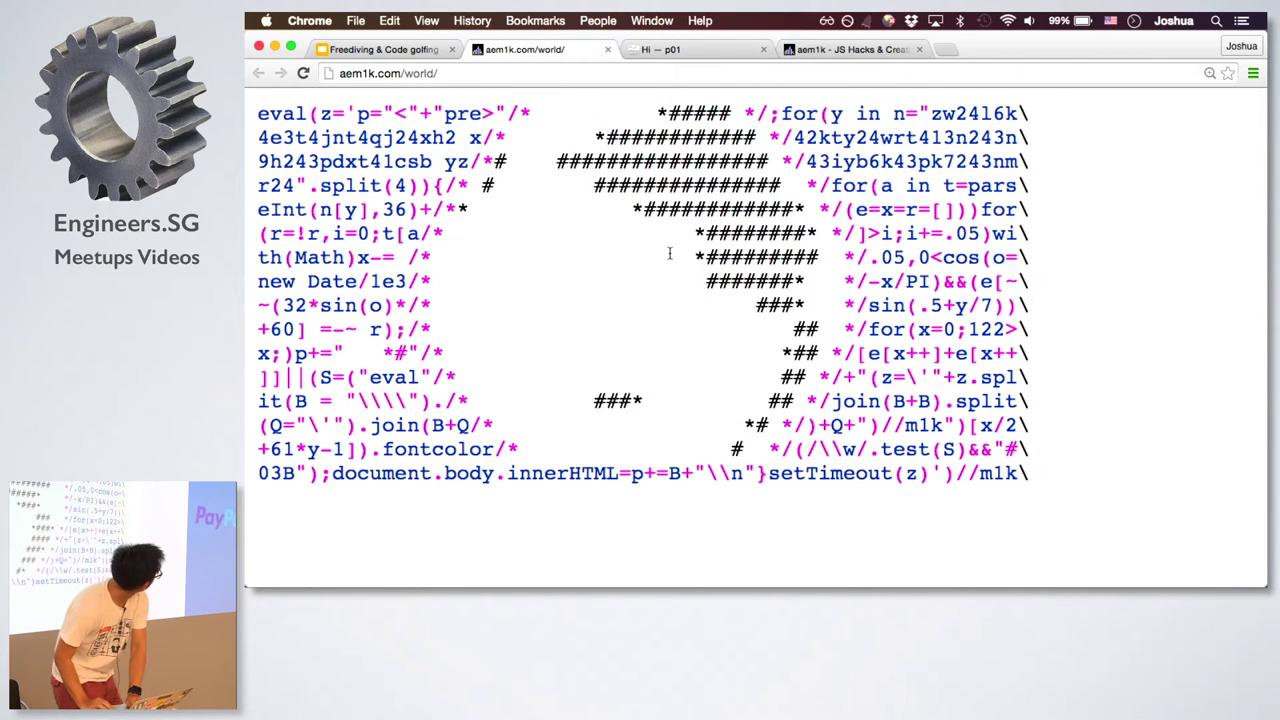
click(690, 48)
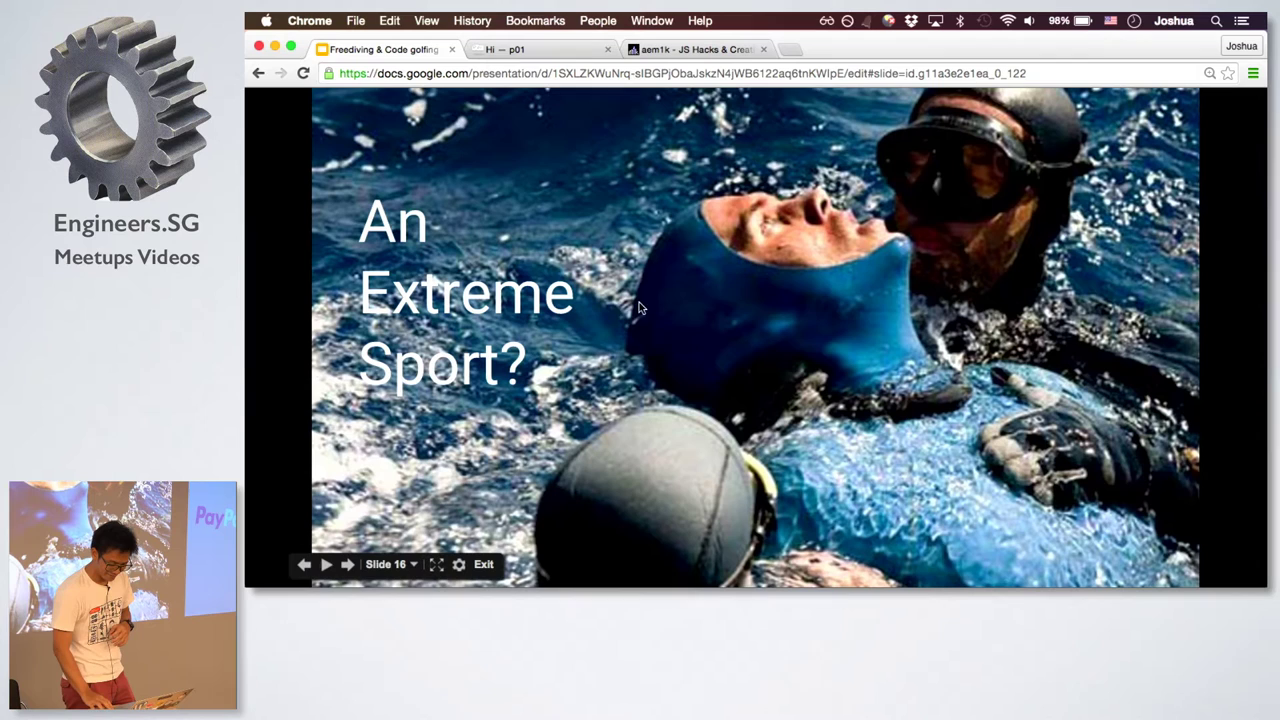
mouse_move(664, 300)
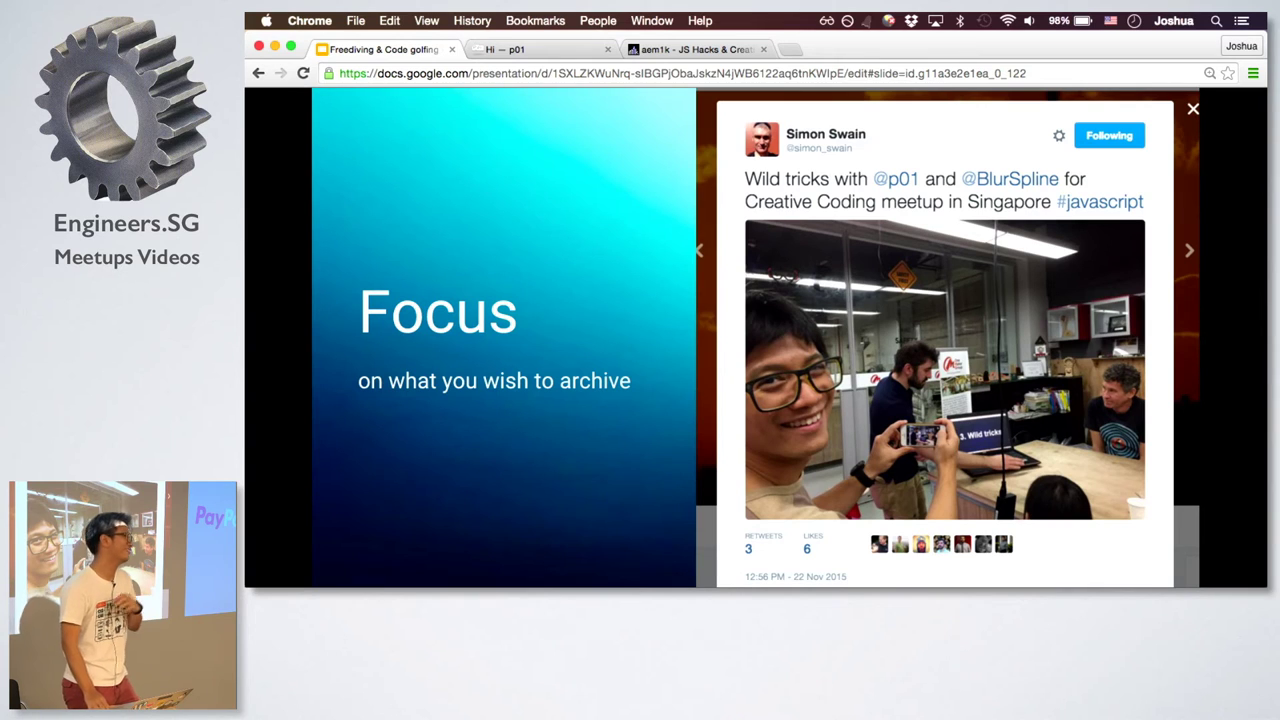
Reach slide 20, JS Golfing Techniques, and follow its js1k Experience slides.com link
click(1192, 108)
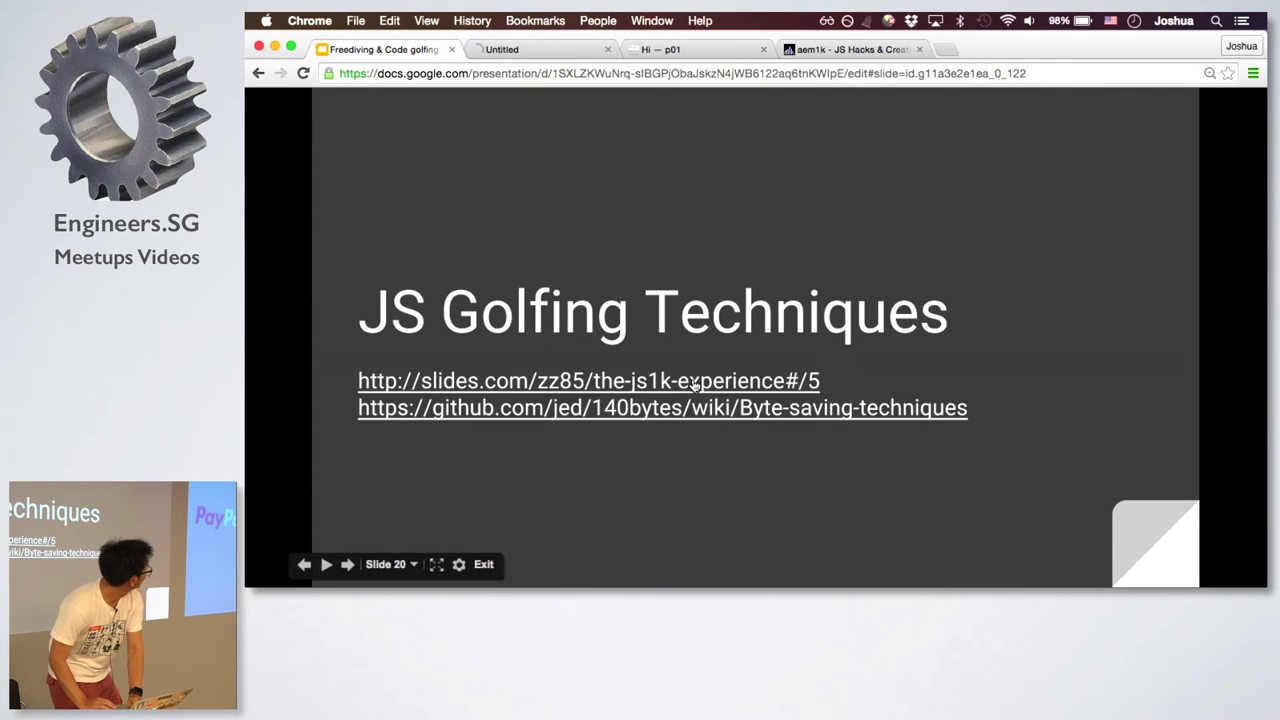
click(588, 380)
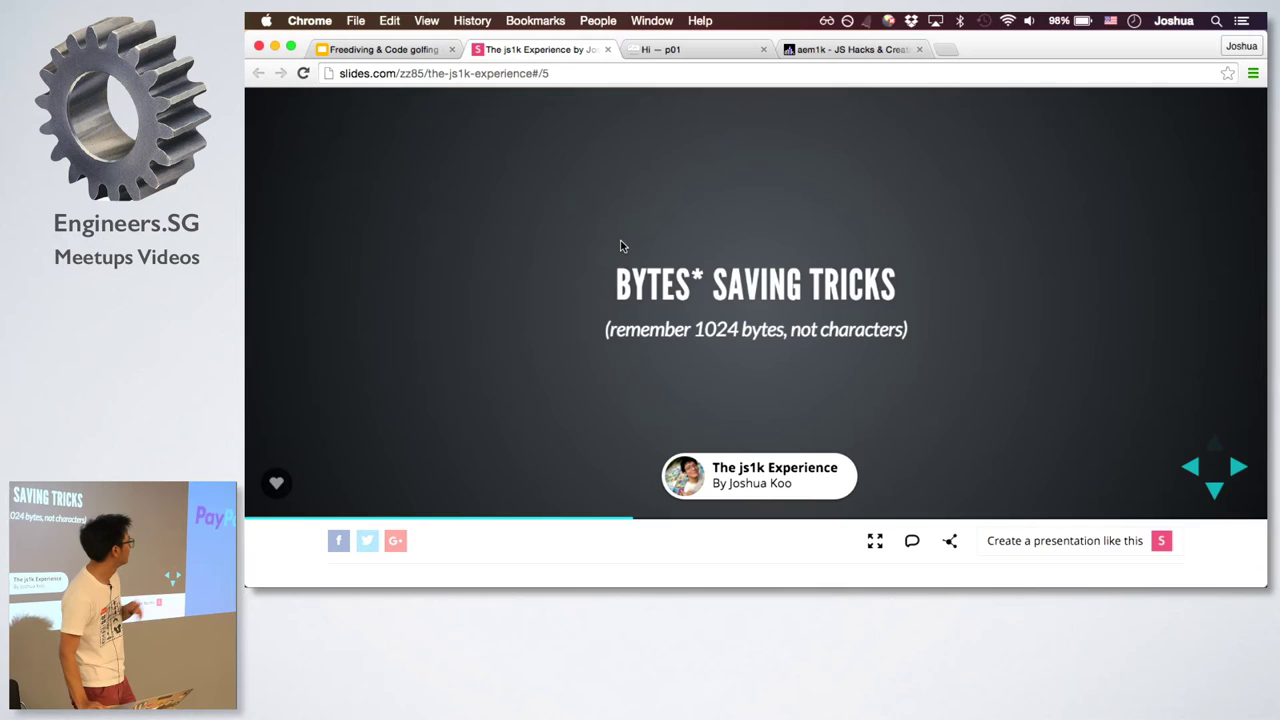
Page the js1k Experience deck from Bytes Saving Tricks through loops to Creating Repeats
click(1214, 490)
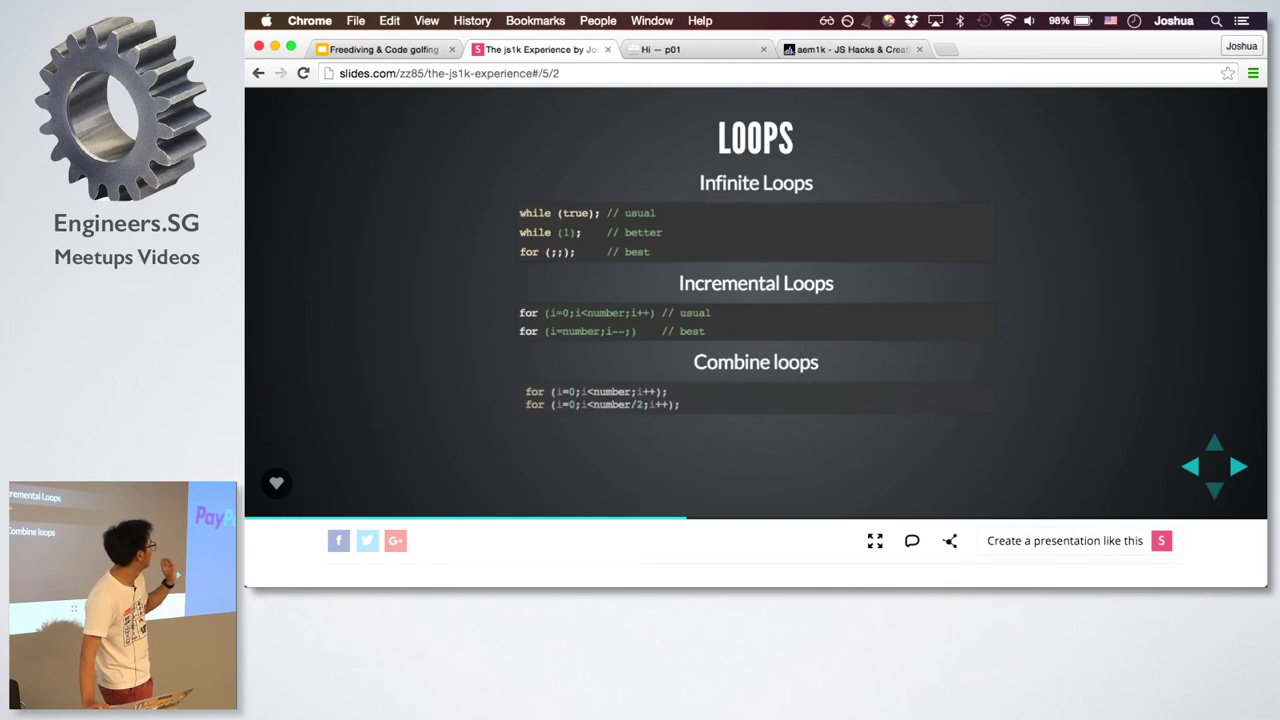
click(1214, 492)
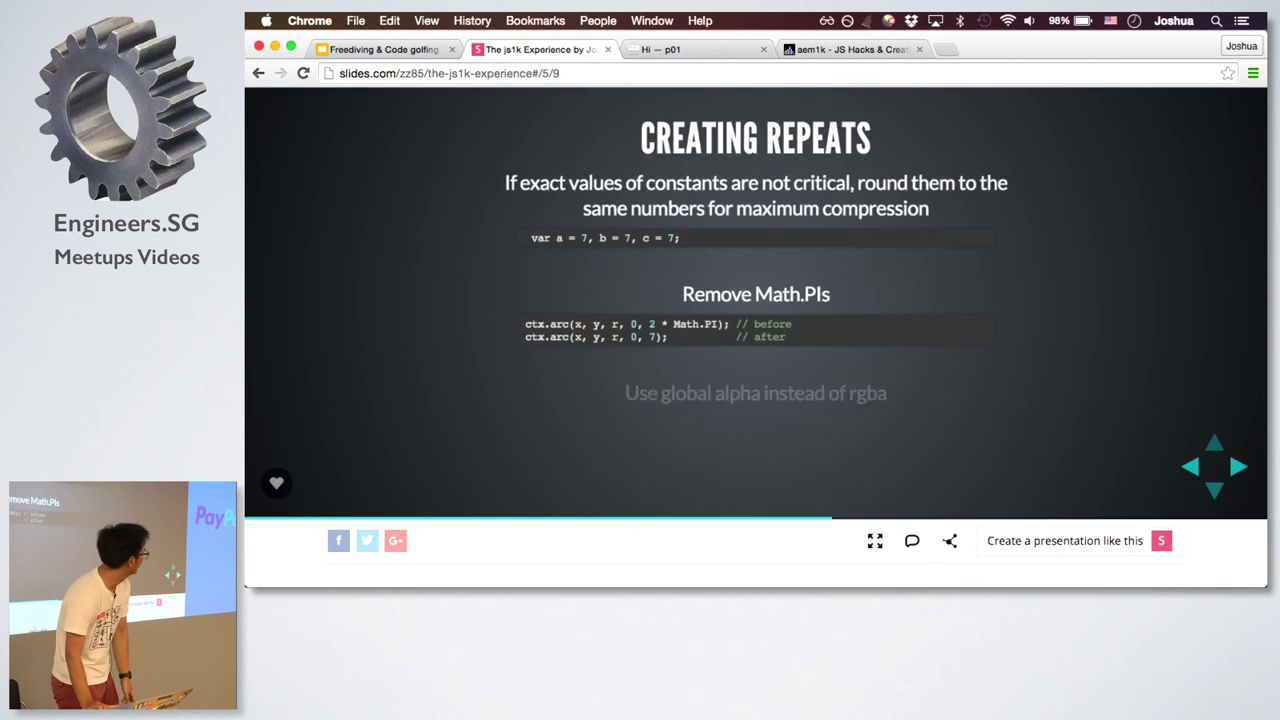
click(1240, 464)
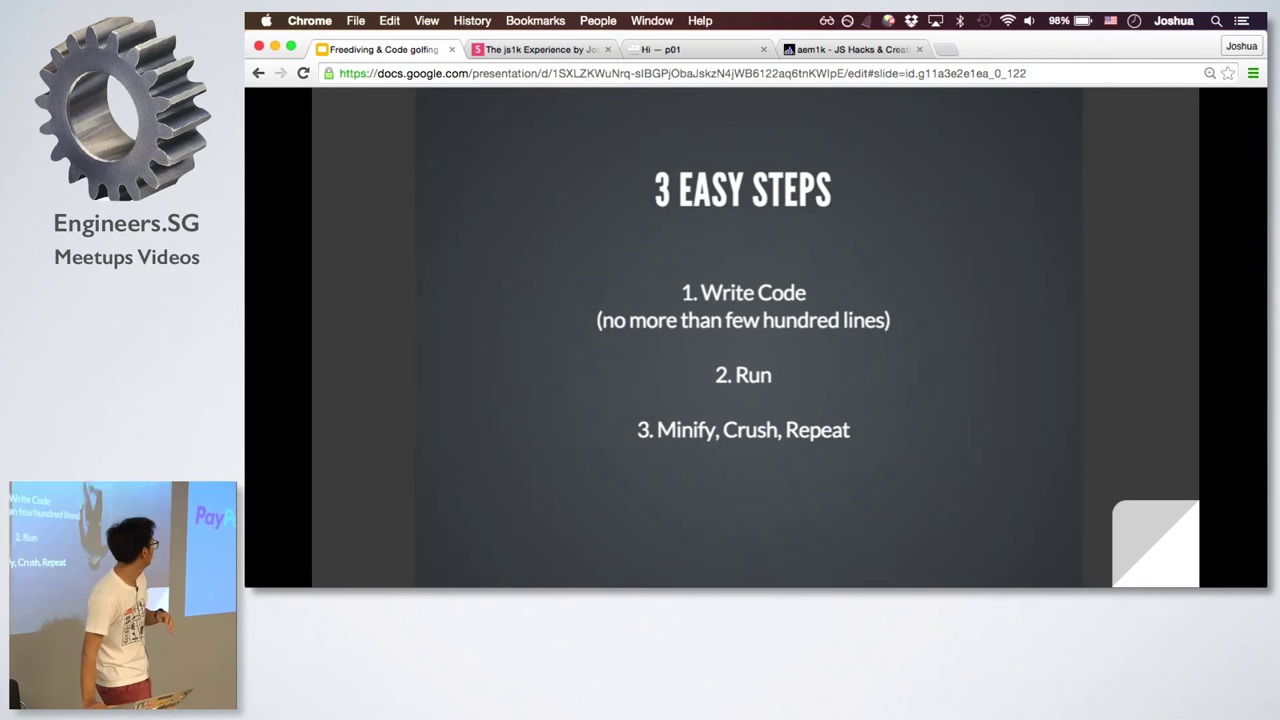
Reach slide 26, Download the Shim!, and follow its link to the js1k 2016 shim page
key(Right)
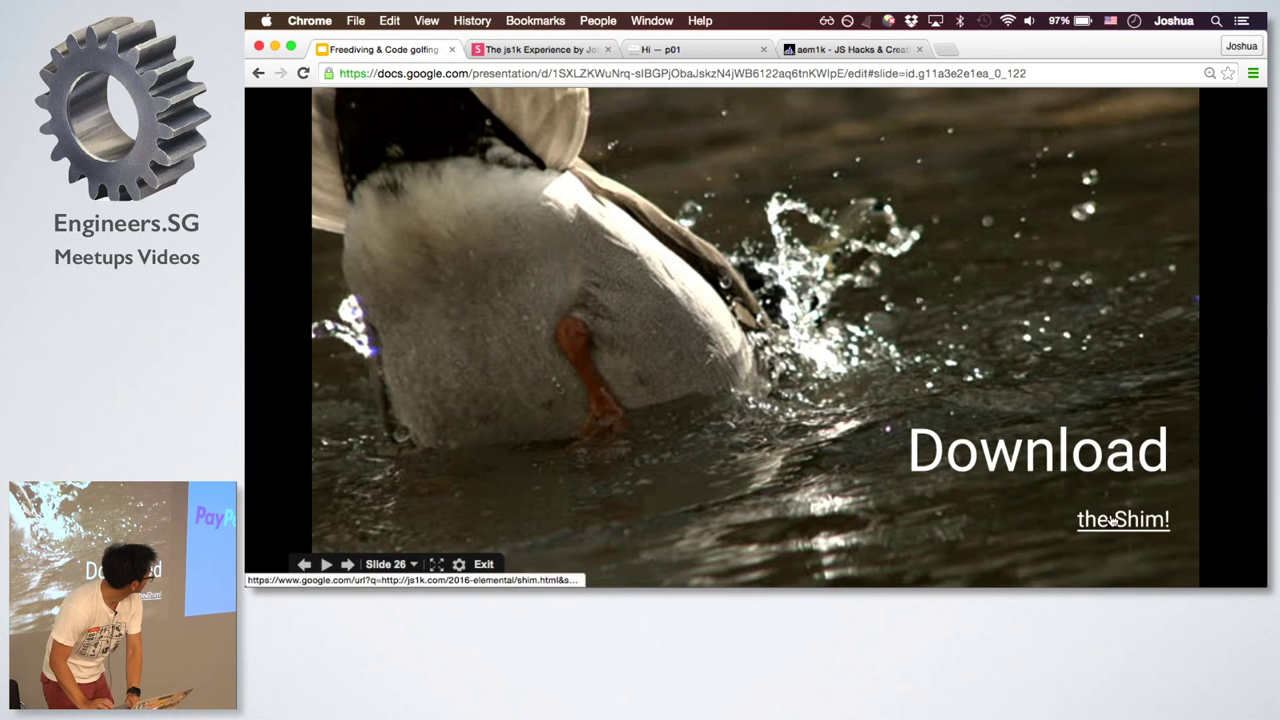
click(1122, 520)
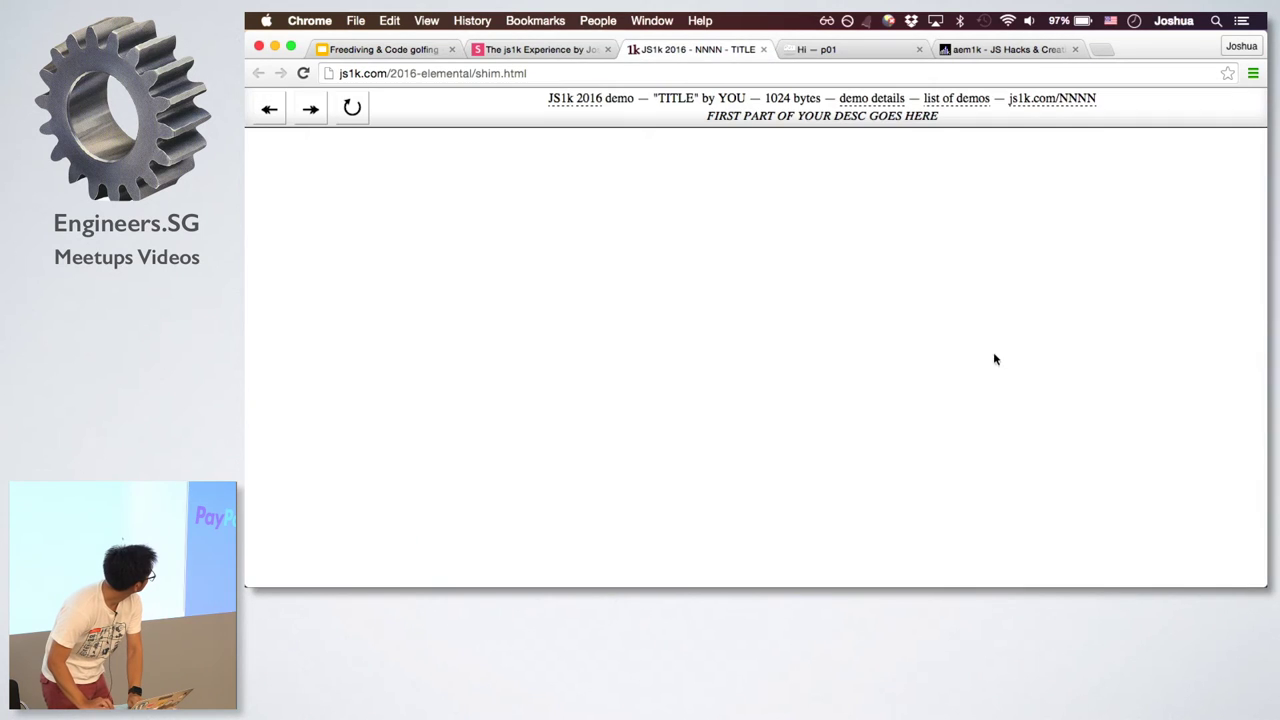
mouse_move(870, 164)
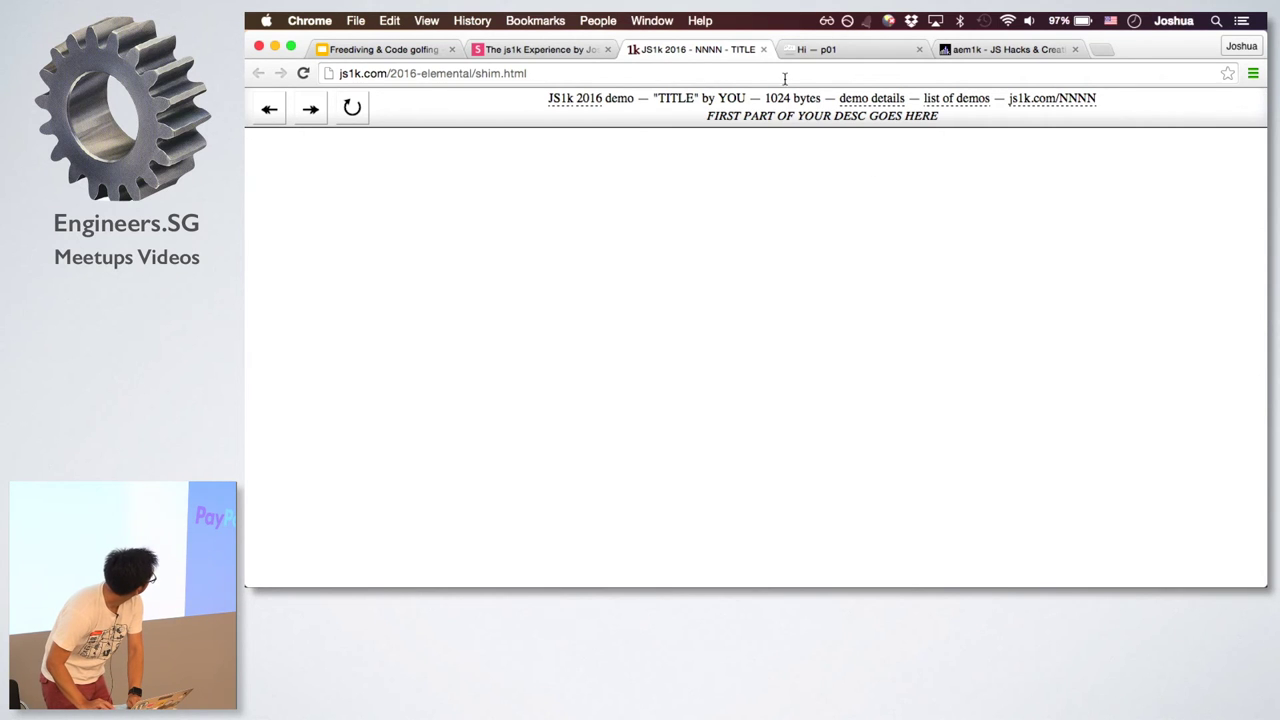
Show the shim page's source and scroll to its configurable tokens and demo-code section
click(432, 72)
text(view-source:)
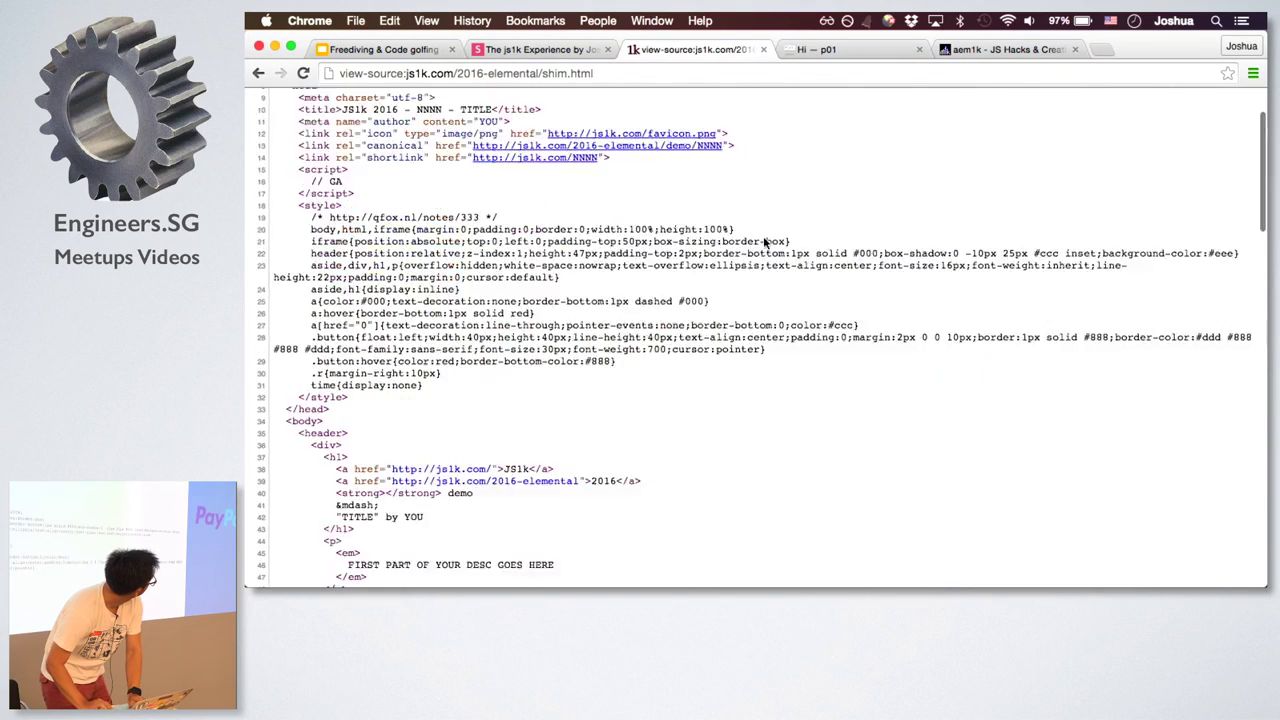
scroll(down, 3)
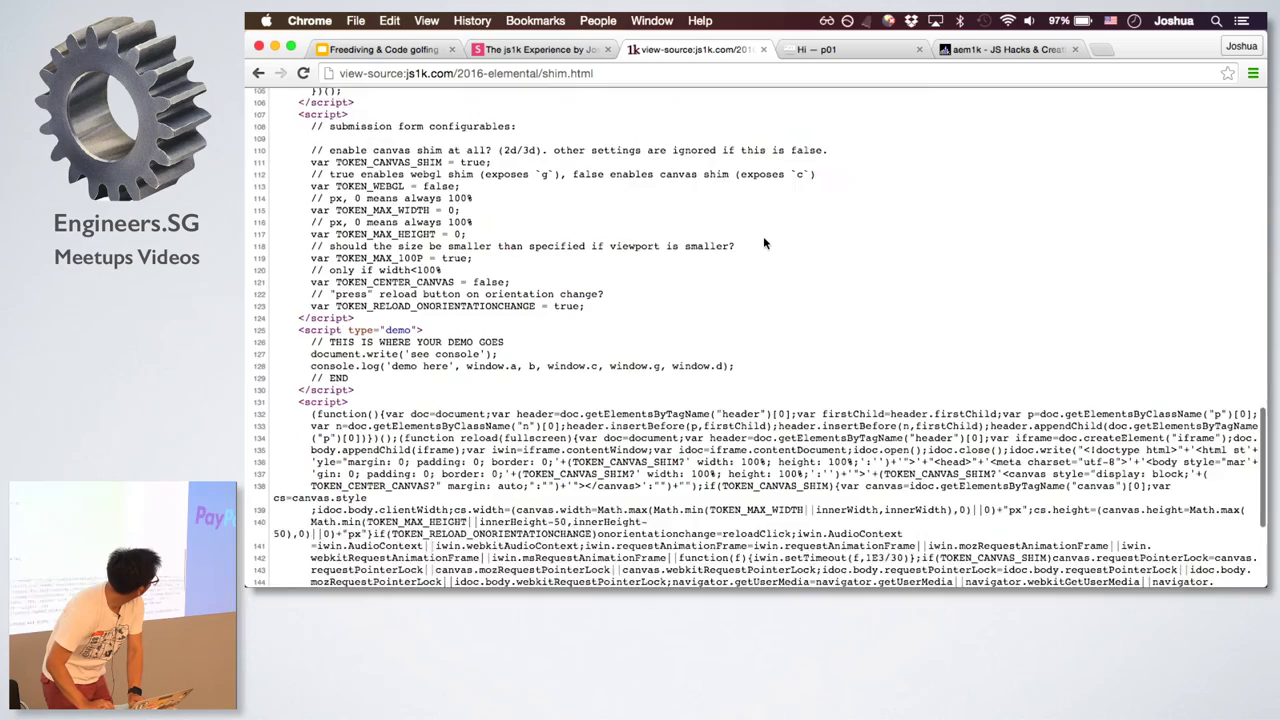
scroll(down, 3)
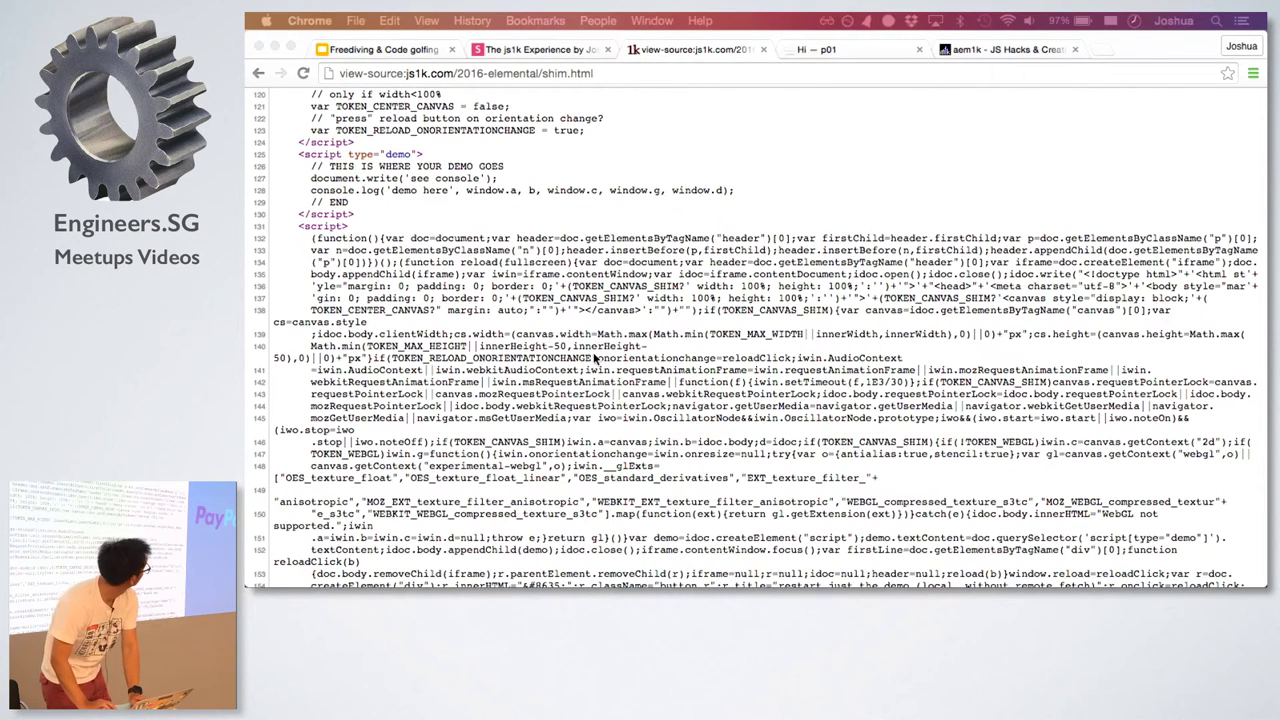
Return to the slideshow and move past the Why? slide to slide 29, Links
click(852, 48)
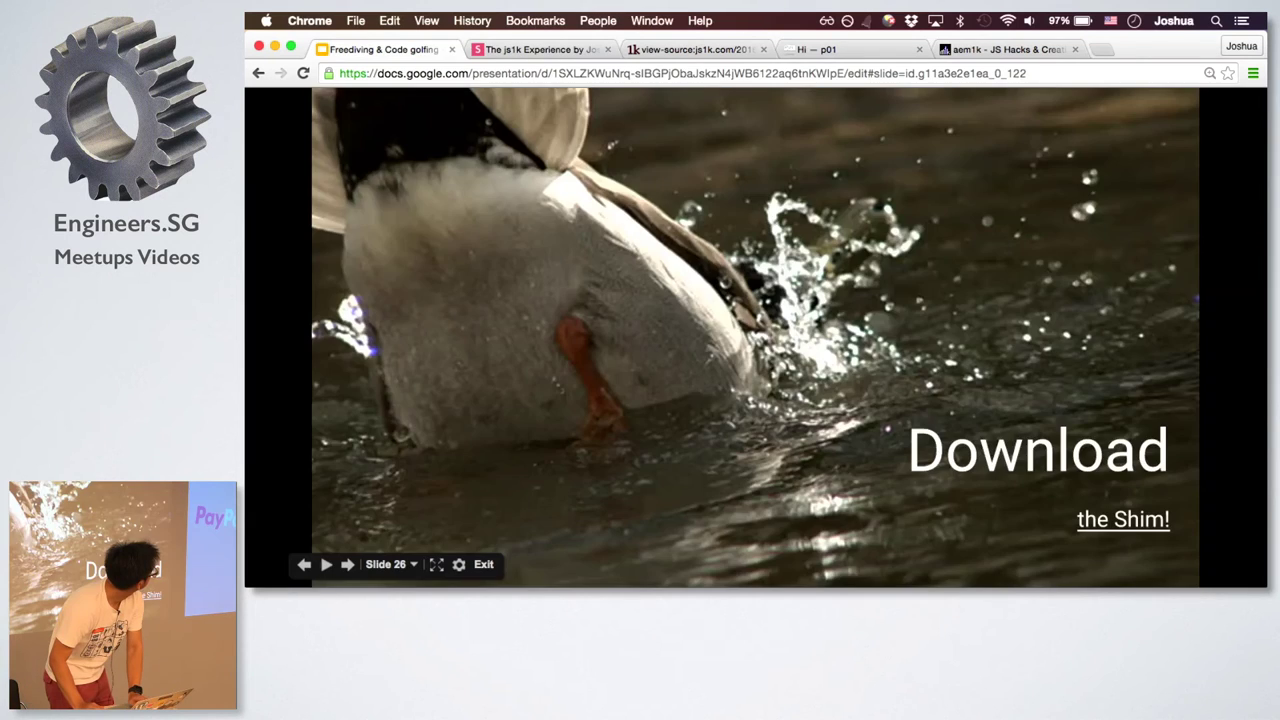
click(348, 564)
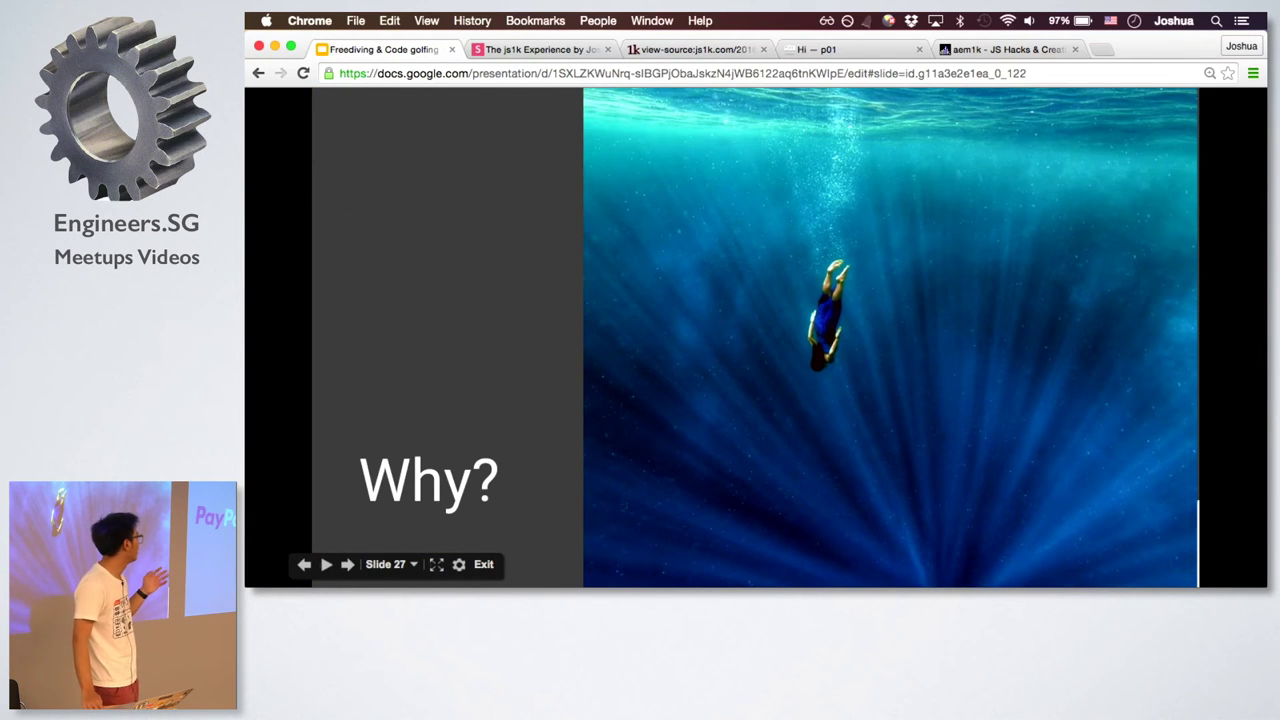
click(348, 564)
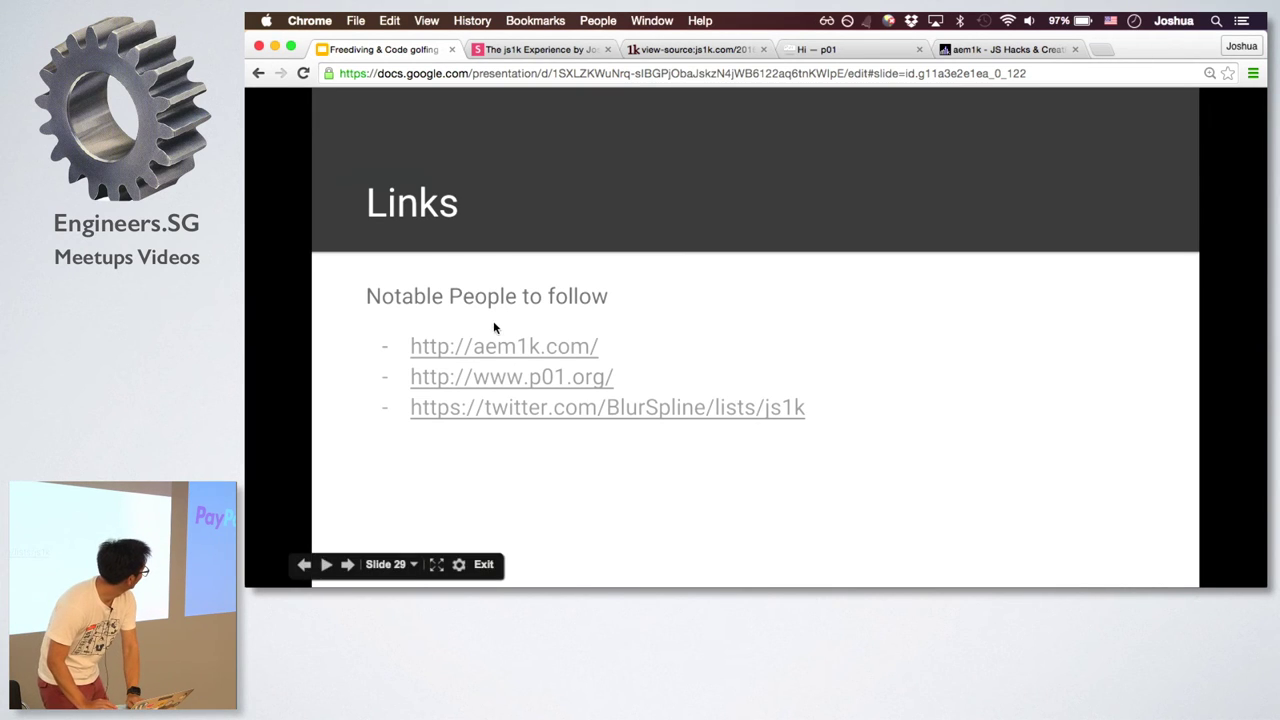
mouse_move(514, 360)
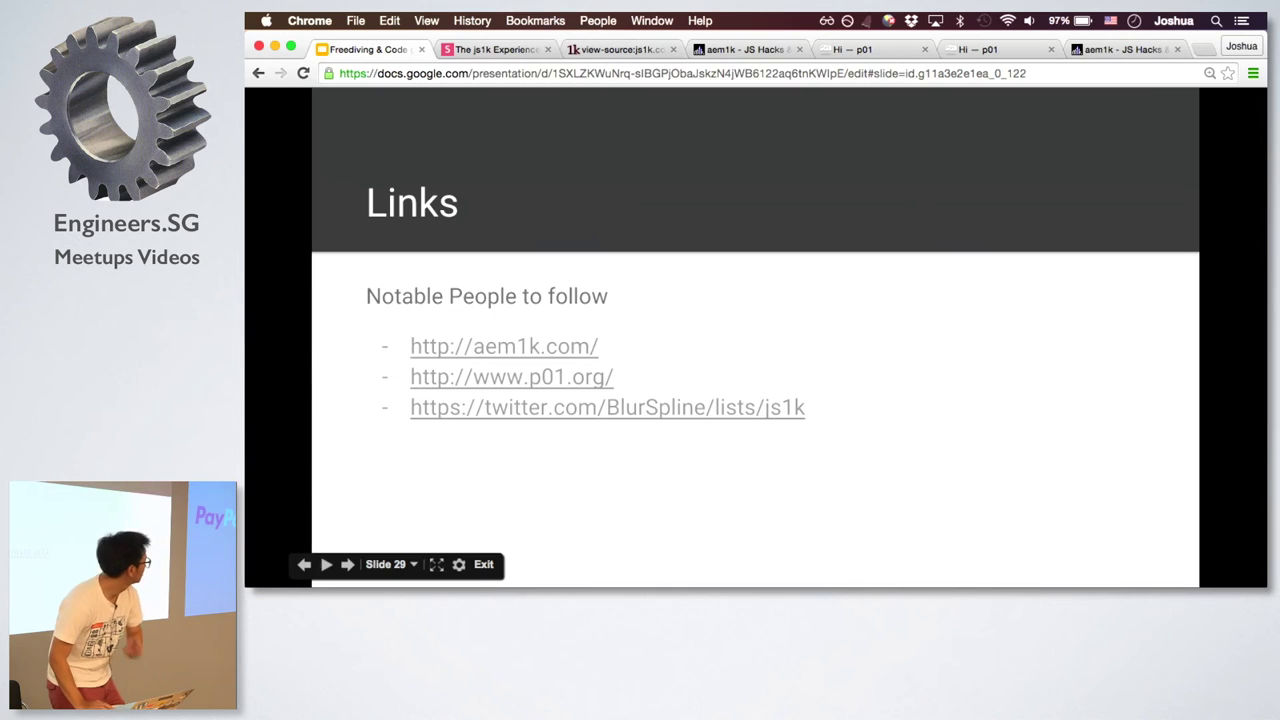
Advance to slide 30, the Links slide listing Notable Entries
click(348, 564)
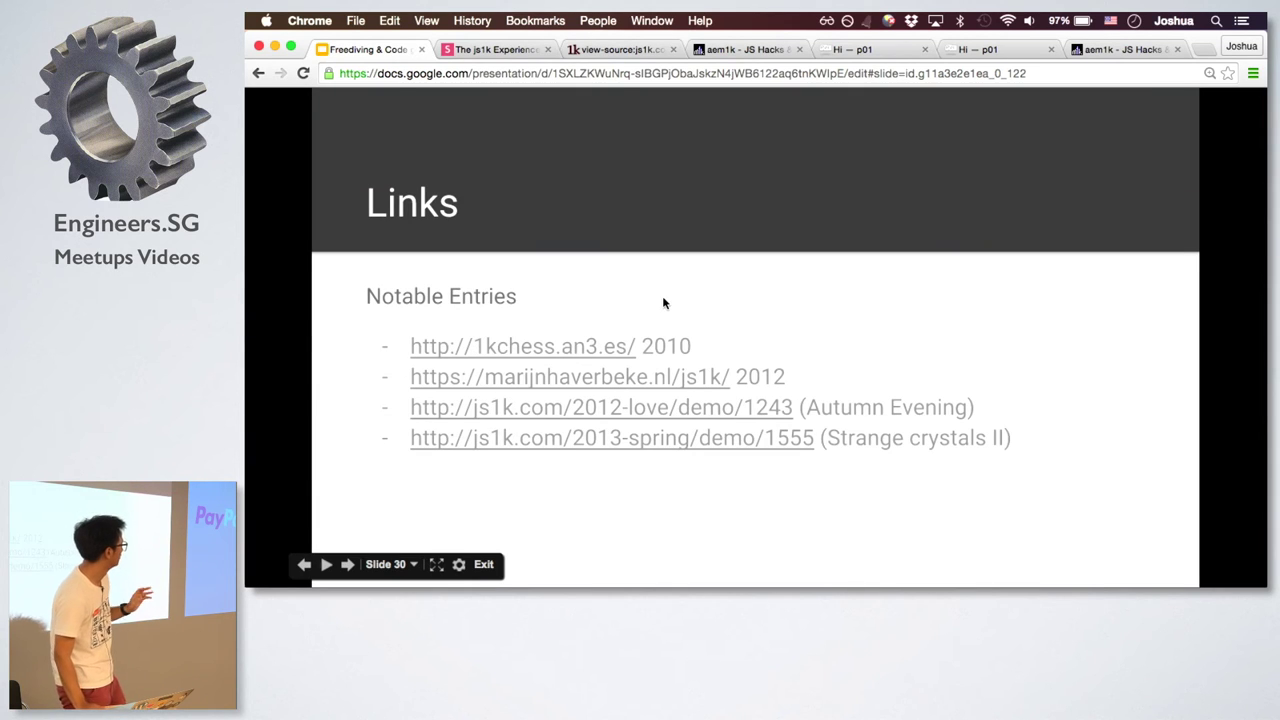
mouse_move(632, 364)
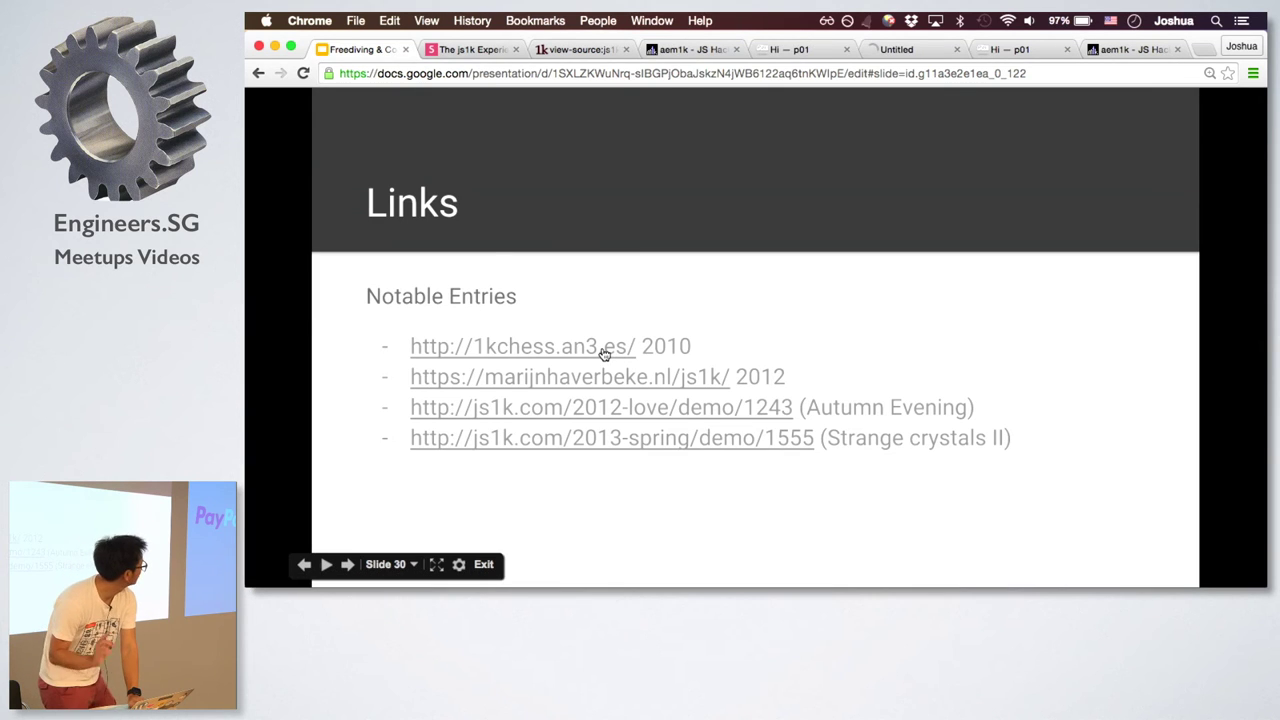
Visit the 1kchess.an3.es one-kilobyte chess page, then come back to the Notable Entries slide
click(470, 48)
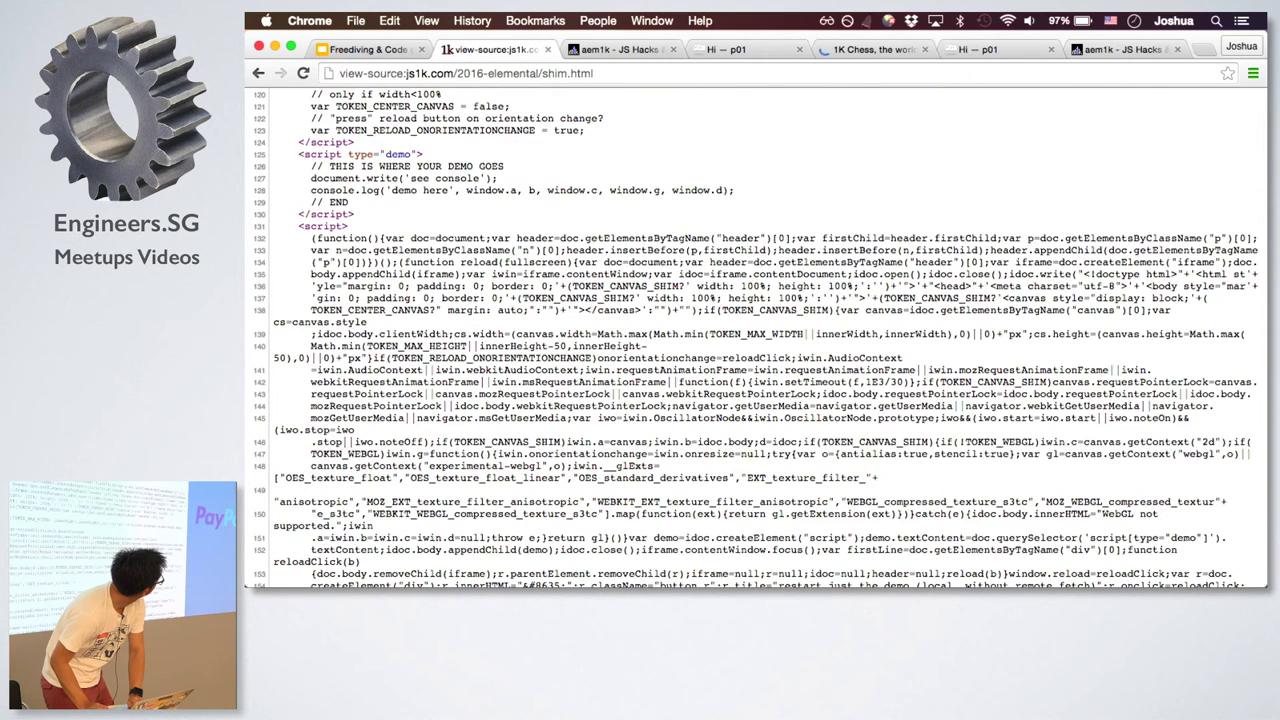
click(540, 48)
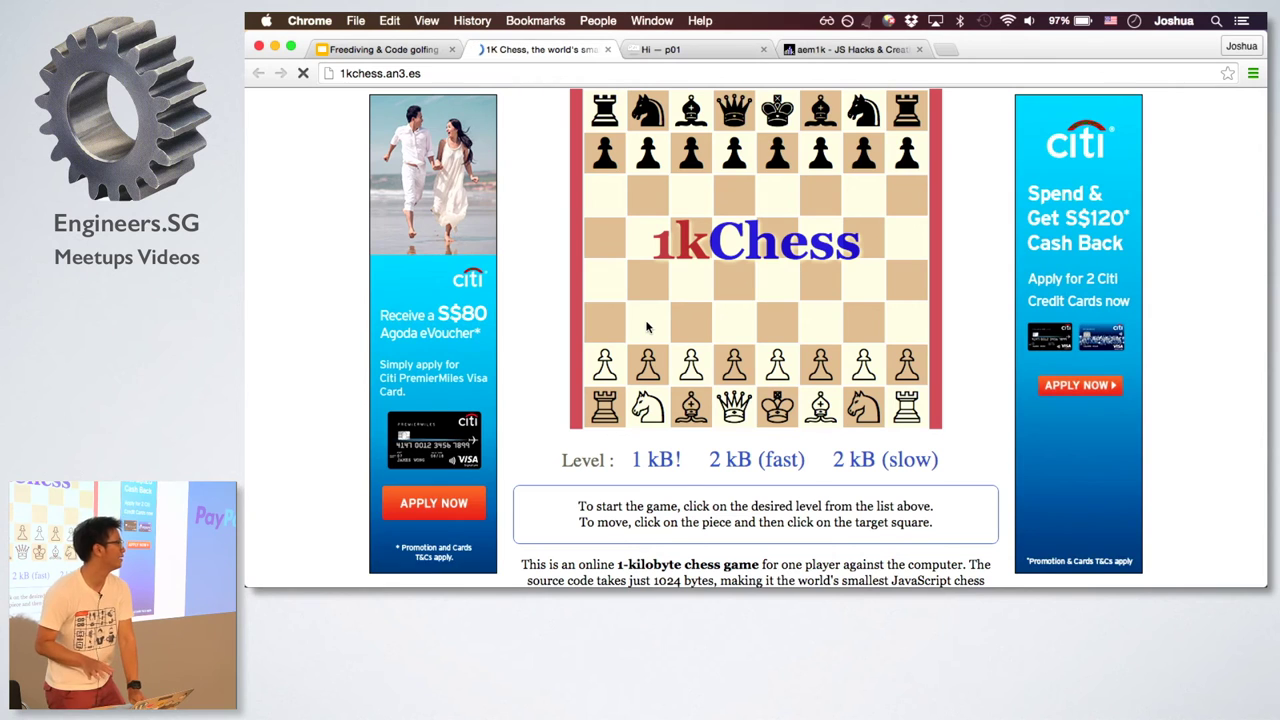
scroll(down, 3)
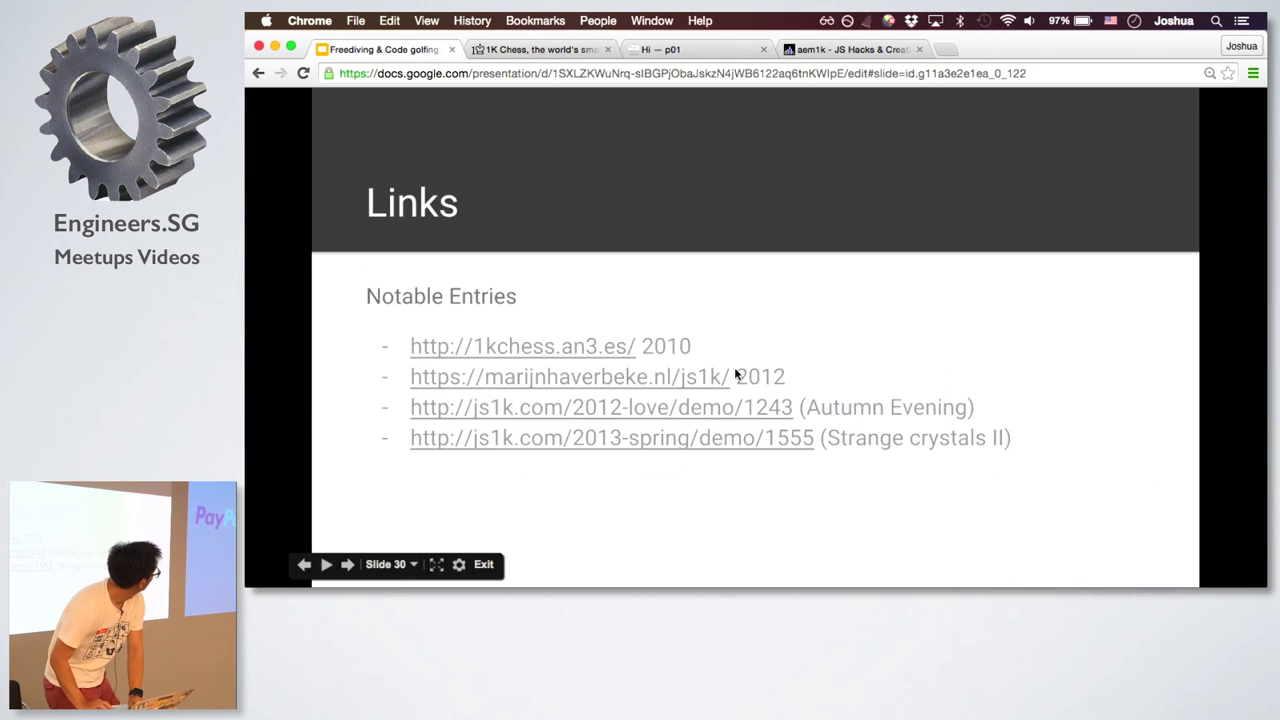
mouse_move(696, 388)
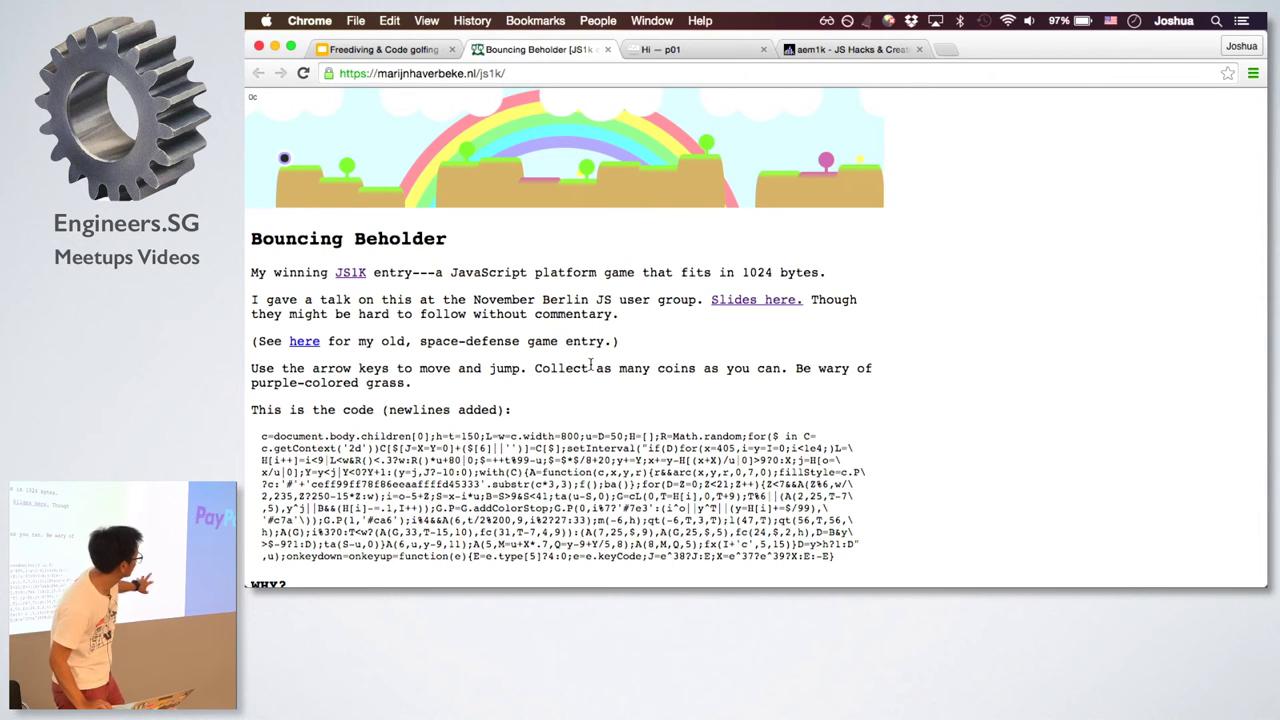
Scroll through the Bouncing Beholder write-up at marijnhaverbeke.nl/js1k
scroll(down, 3)
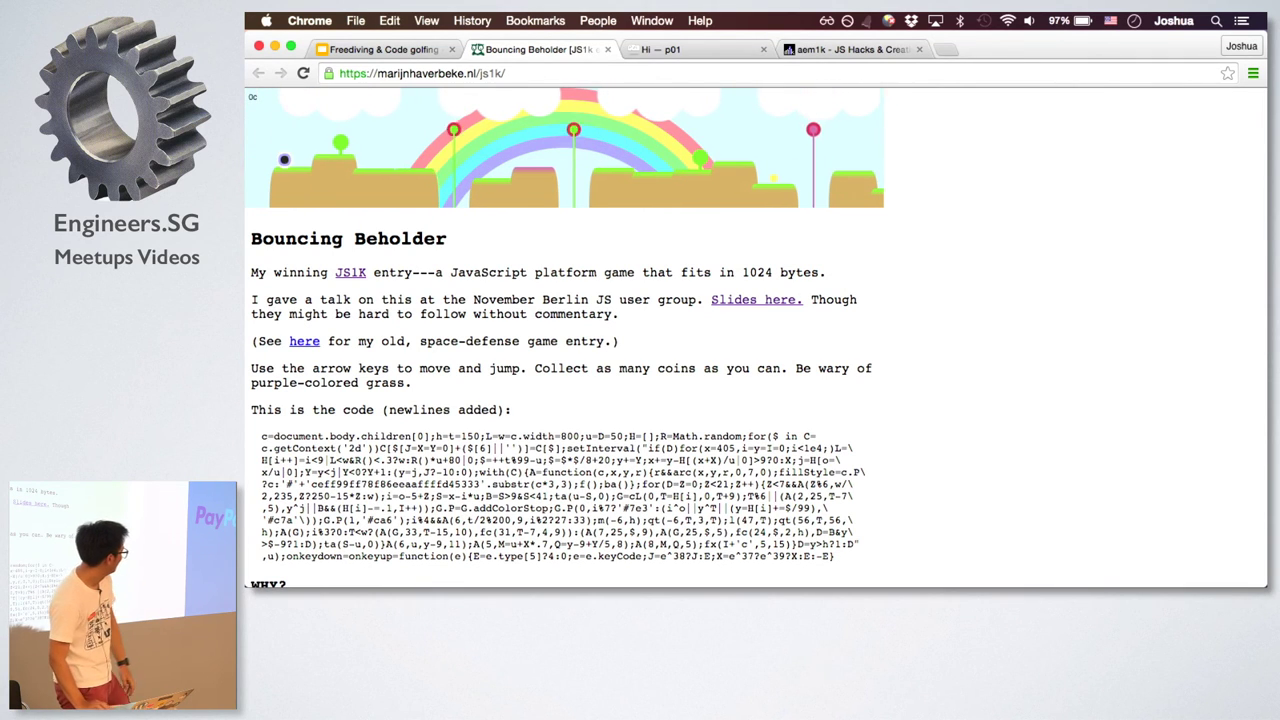
scroll(down, 3)
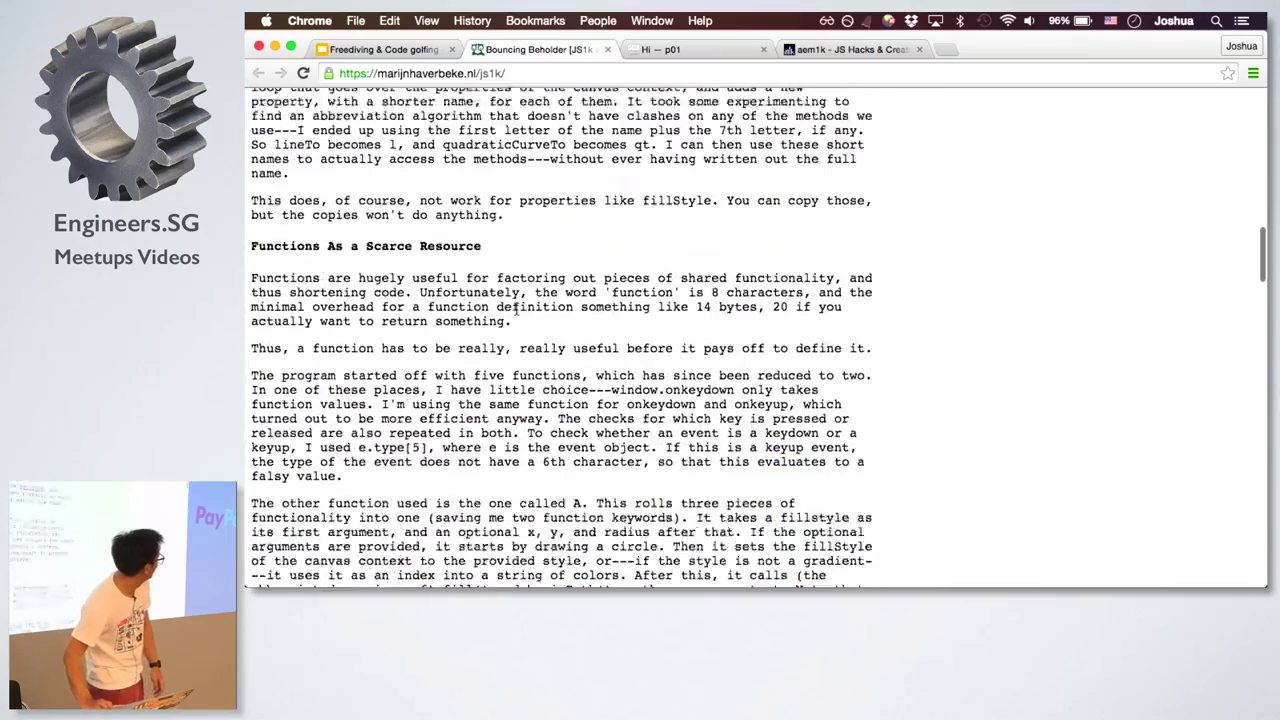
scroll(down, 3)
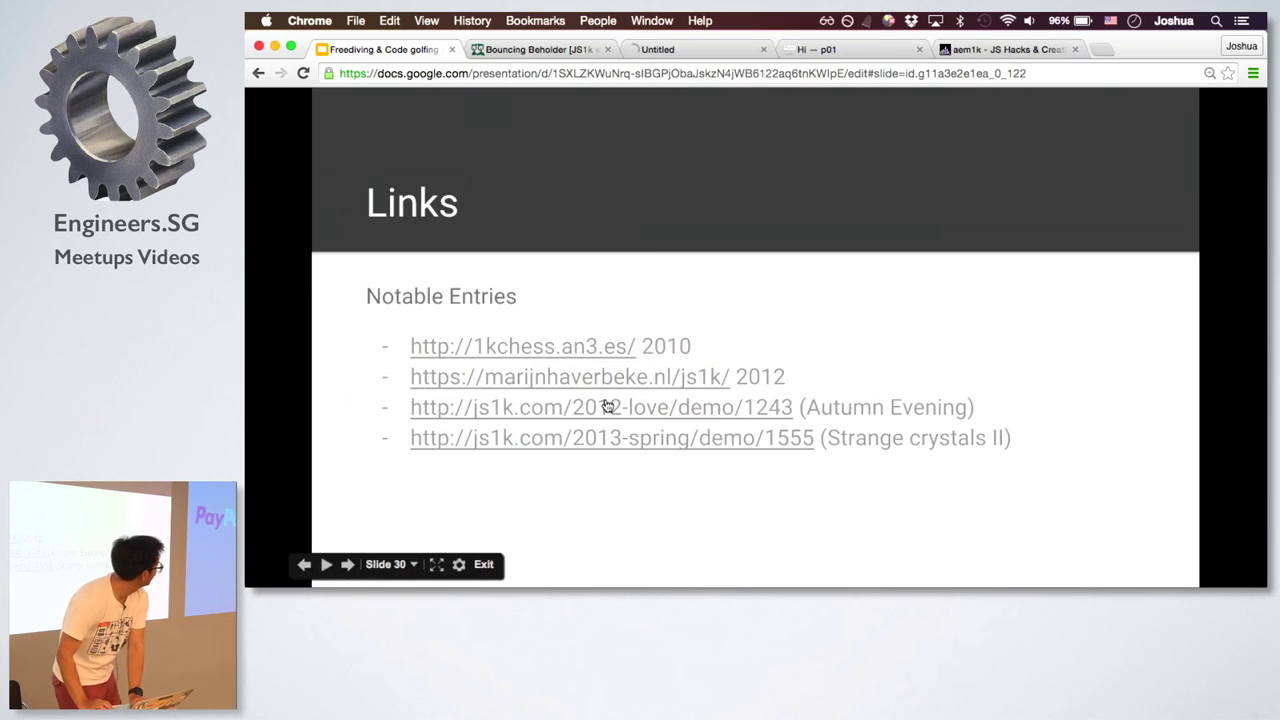
Open the Autumn Evening 2012 demo link from the slide in a new tab
click(600, 408)
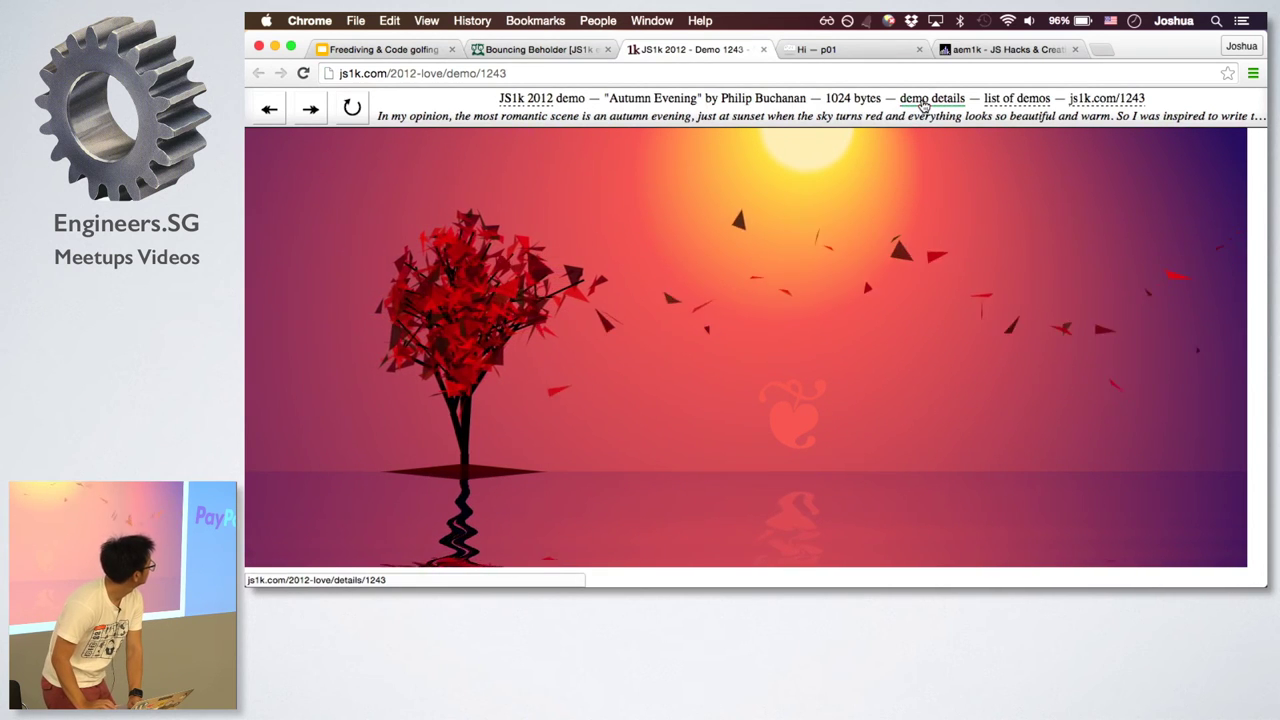
Open the Autumn Evening details page and scroll through its code to the commented original source
click(932, 98)
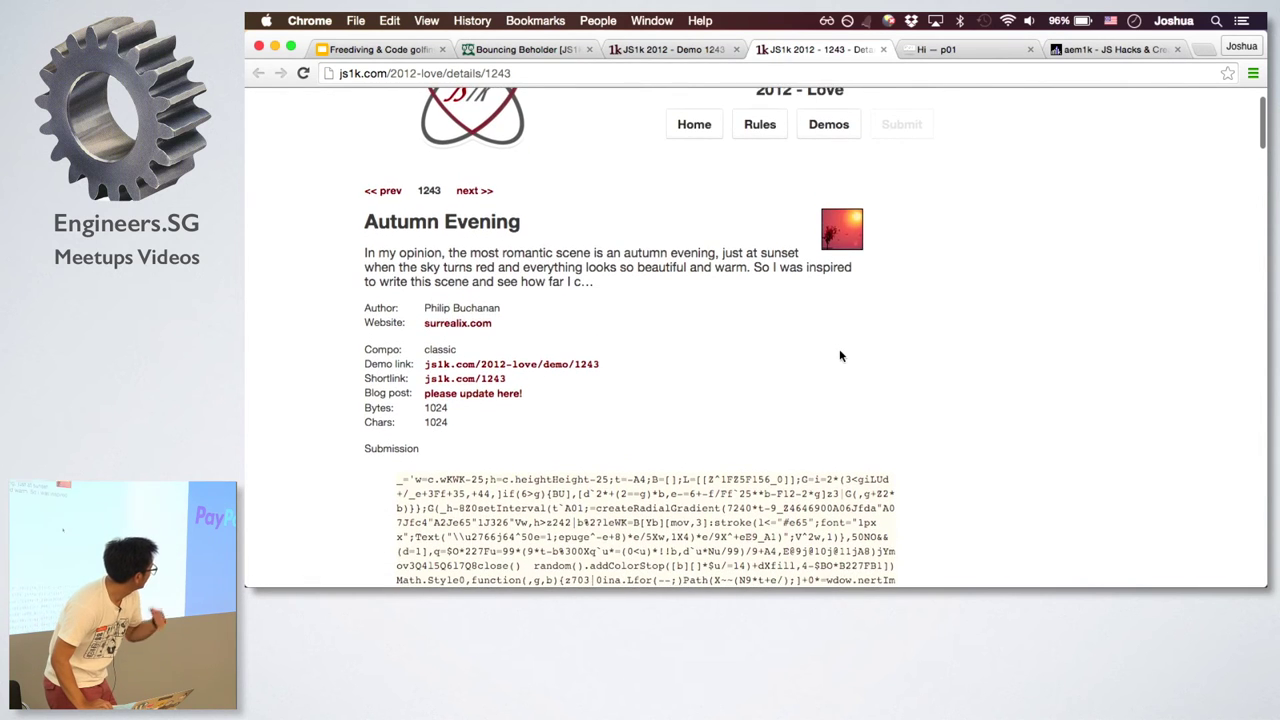
scroll(down, 3)
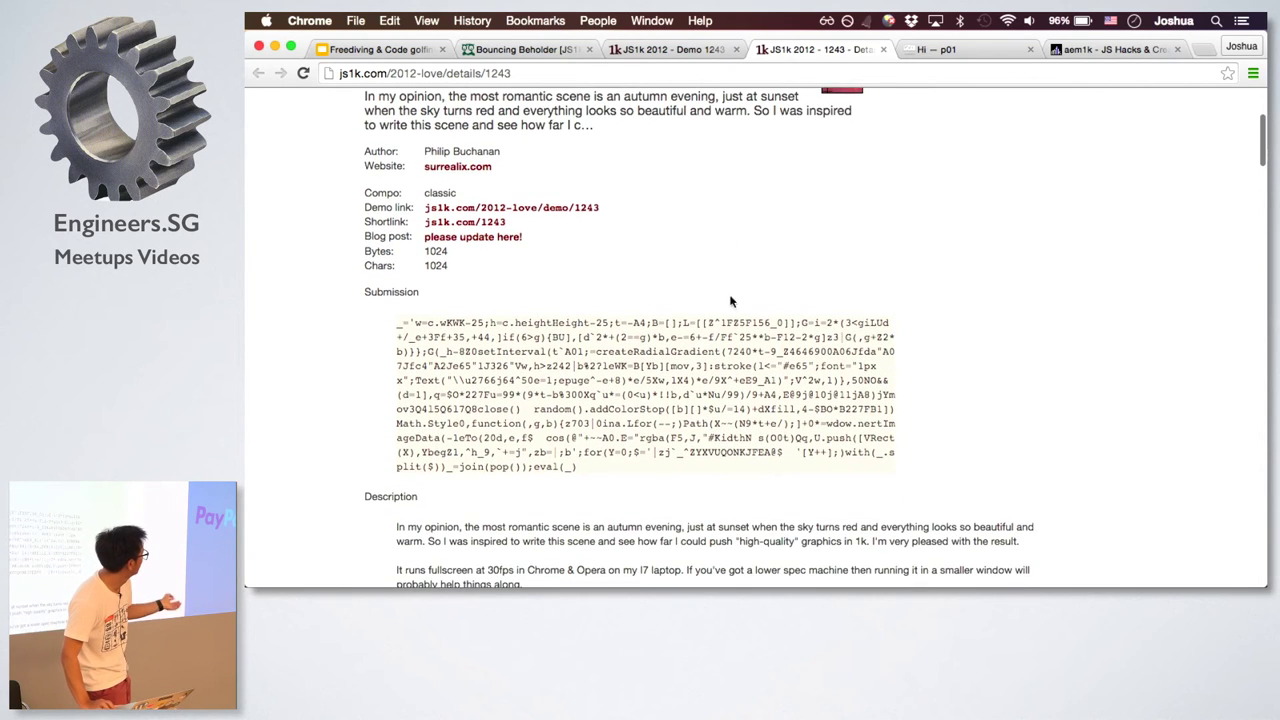
scroll(down, 3)
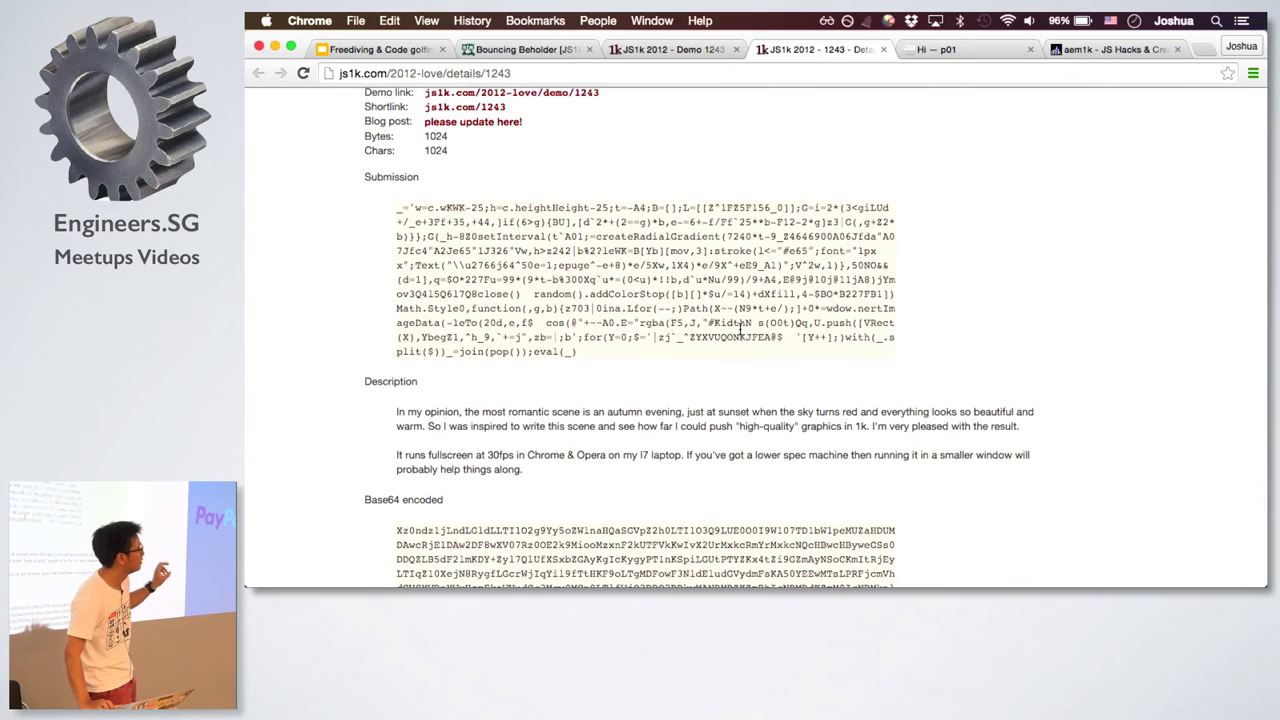
scroll(down, 3)
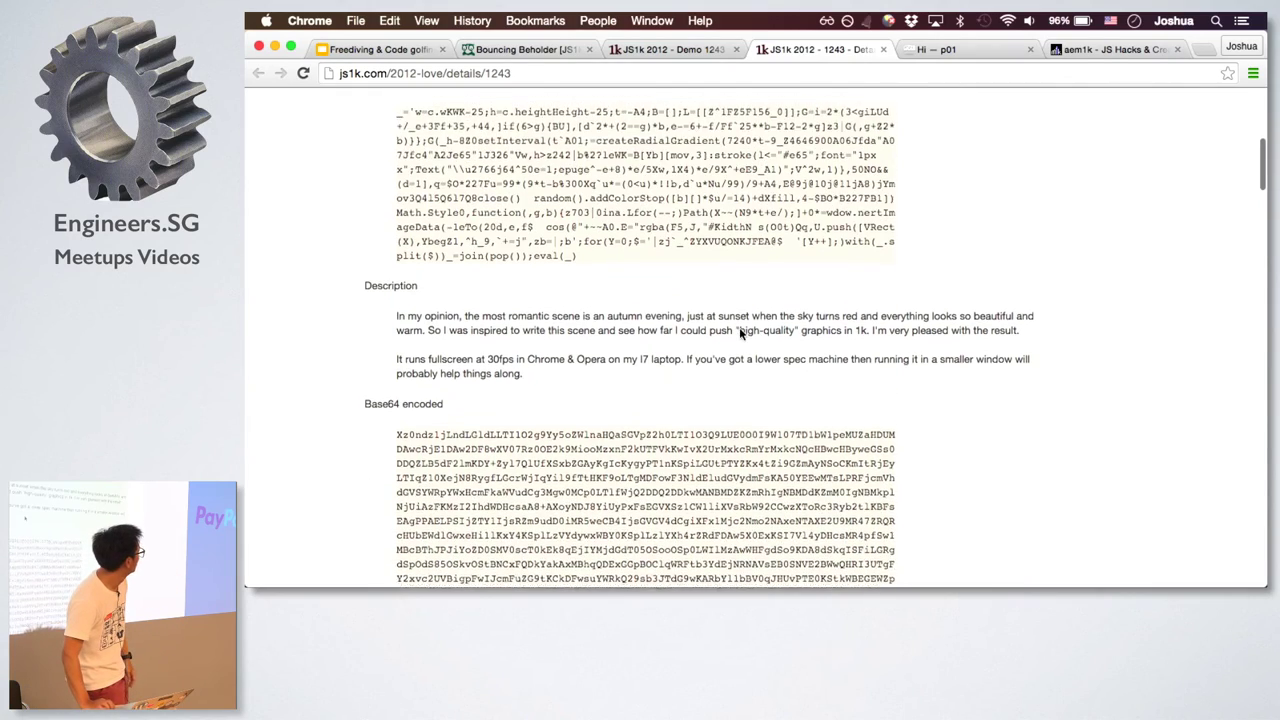
scroll(down, 3)
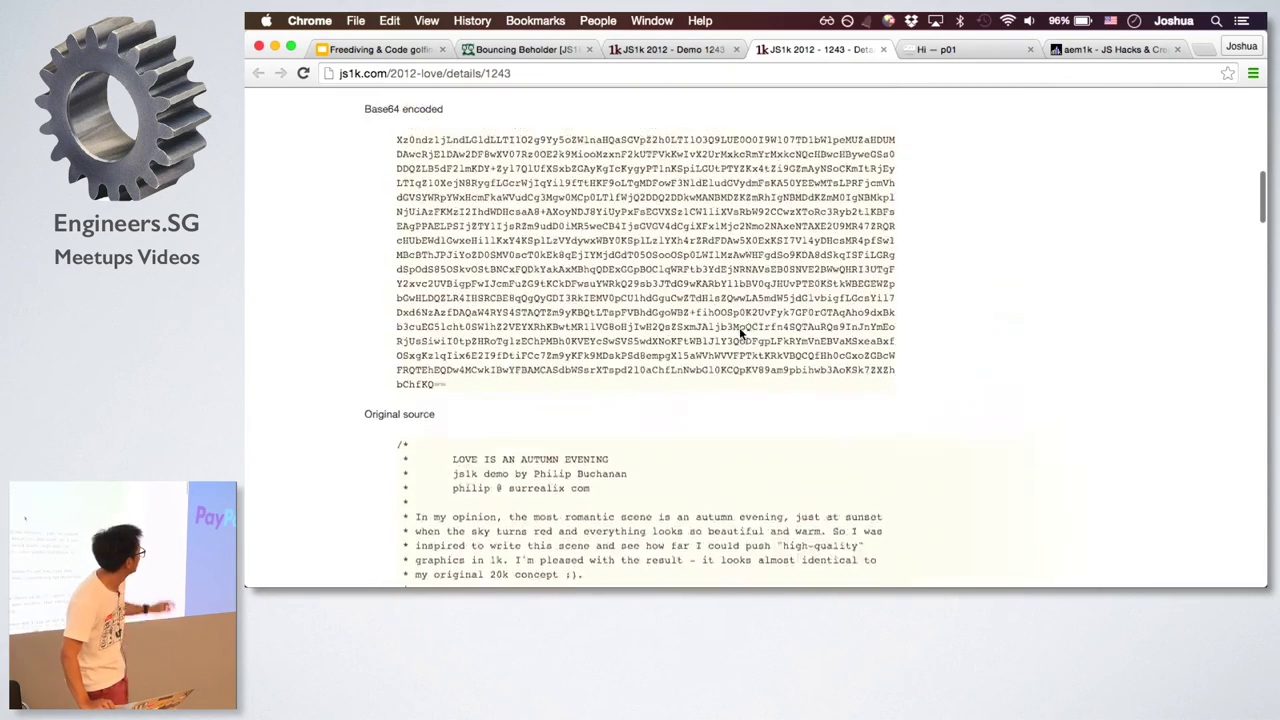
scroll(down, 3)
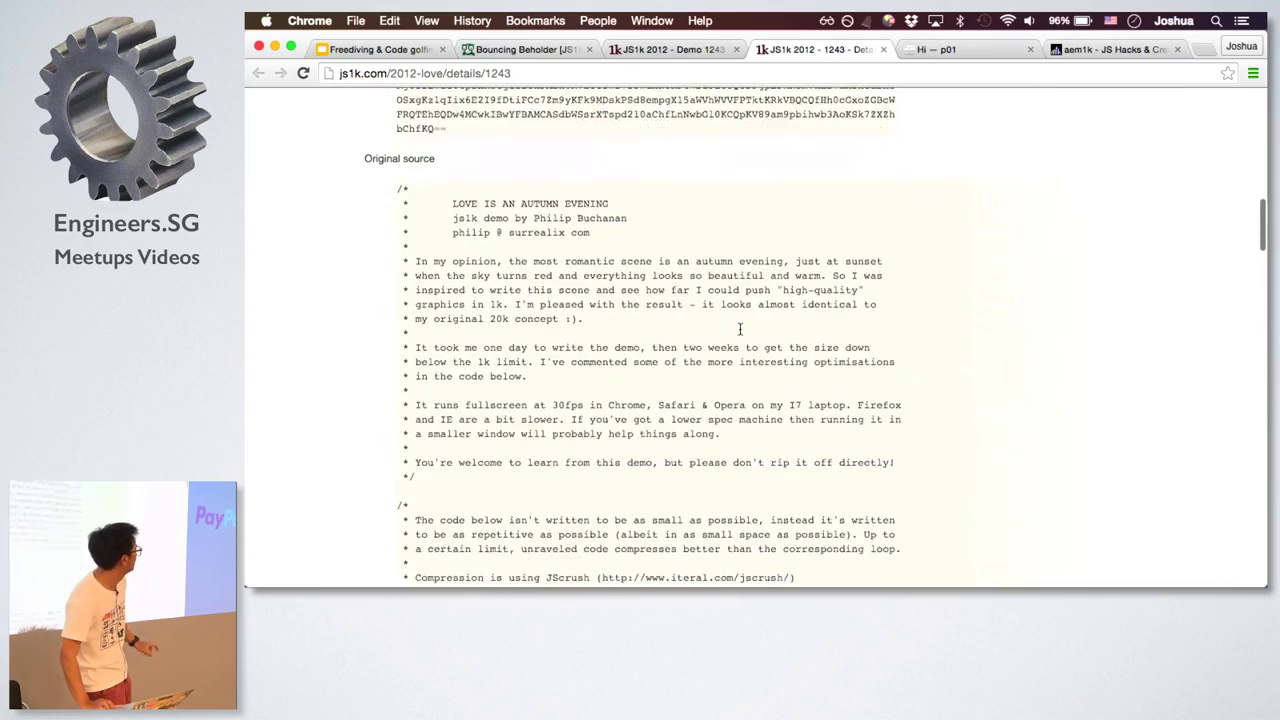
scroll(down, 3)
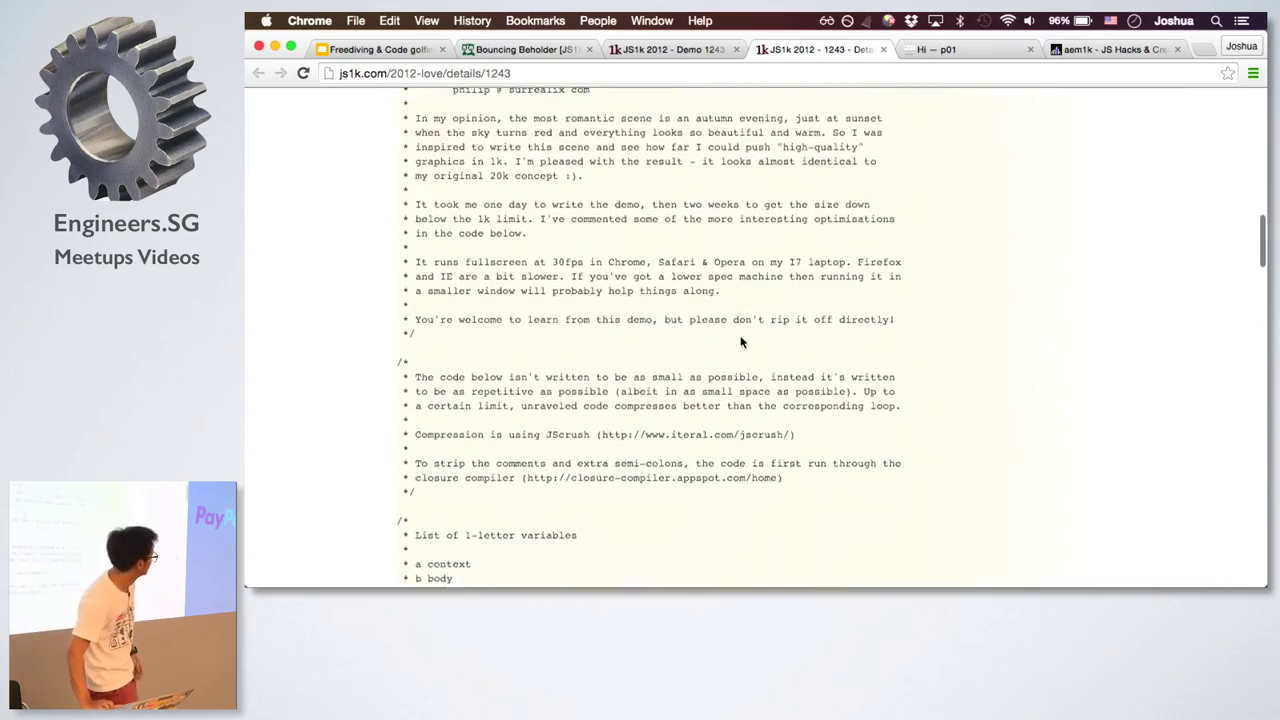
scroll(down, 3)
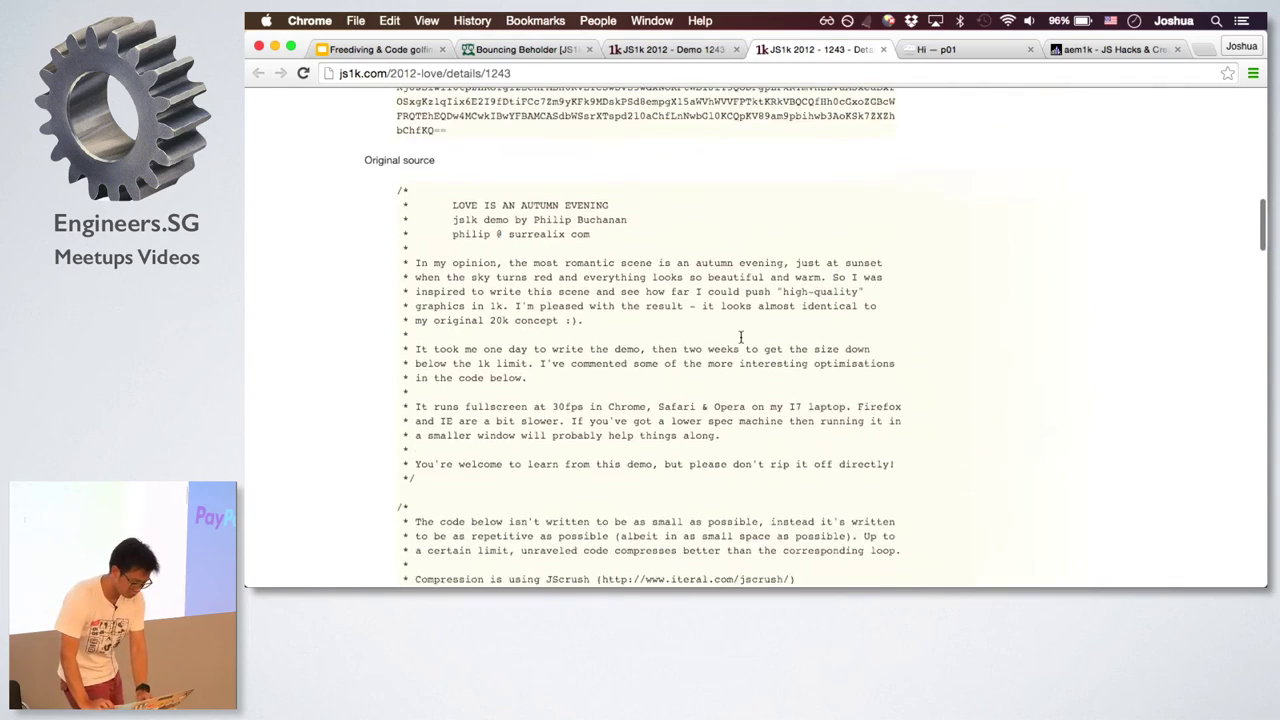
View the Strange crystals II demo from the slide, close it, and return to the presentation
click(520, 48)
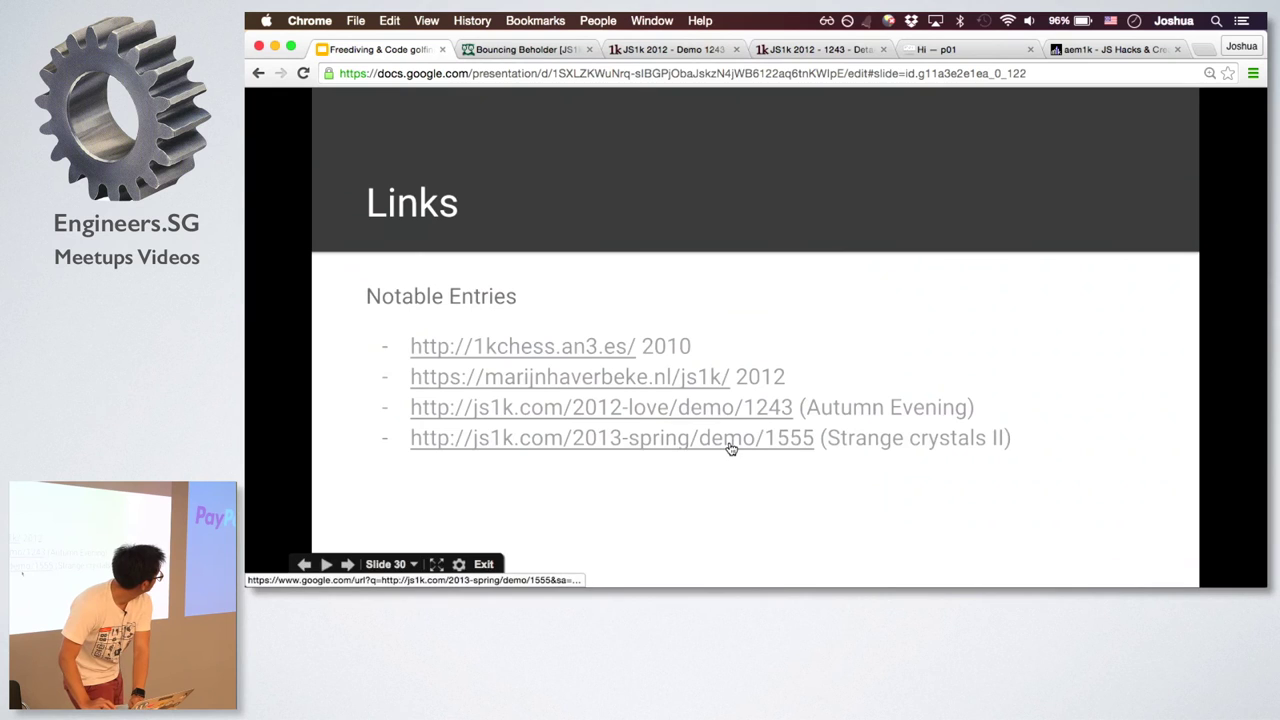
click(600, 408)
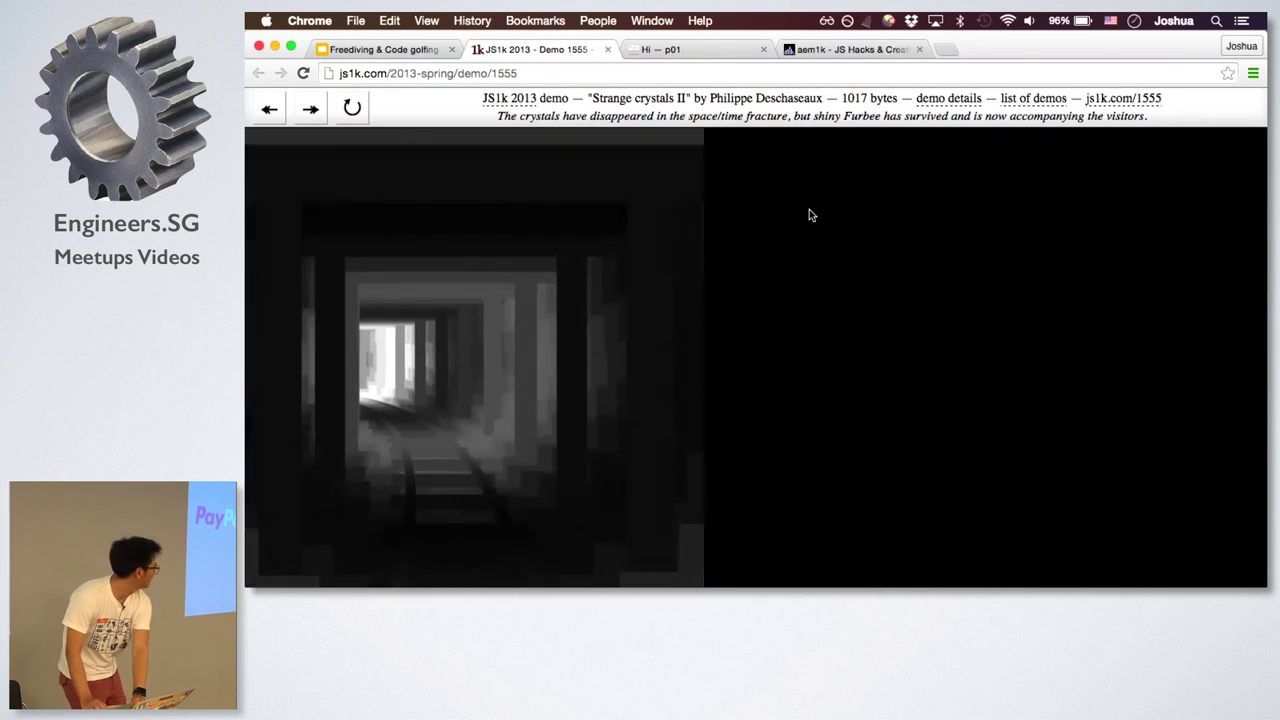
click(856, 48)
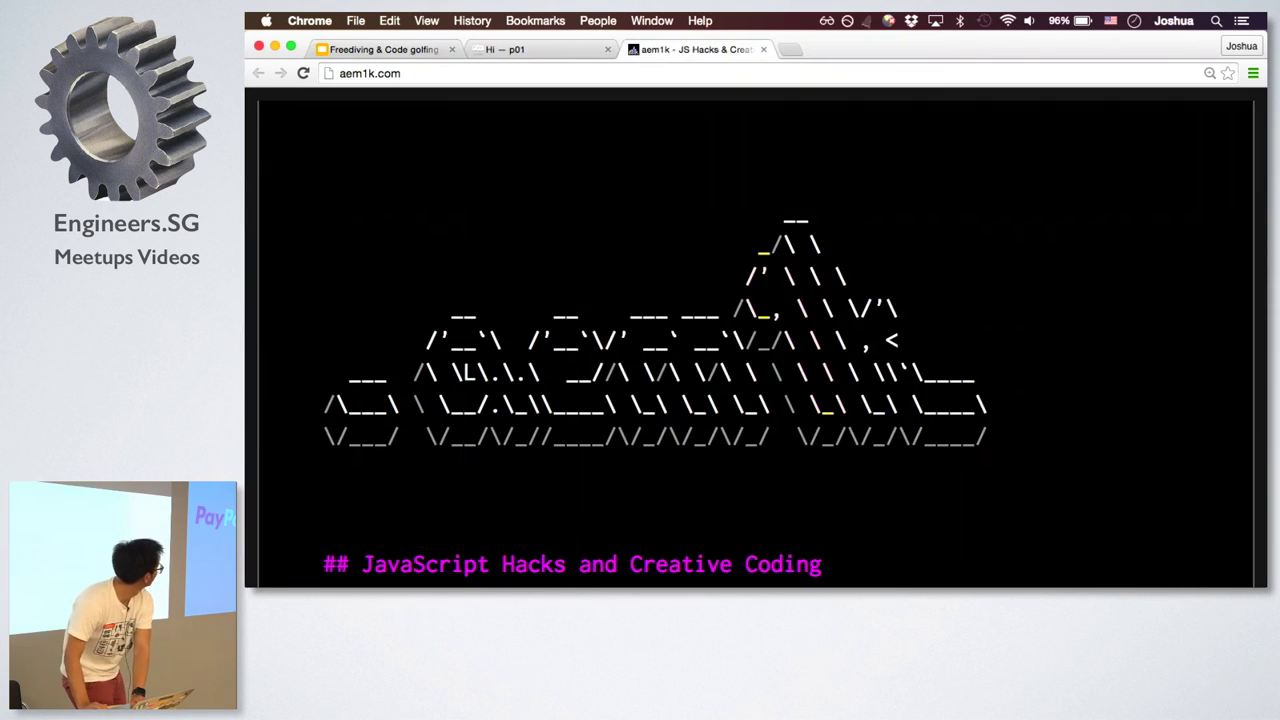
click(384, 48)
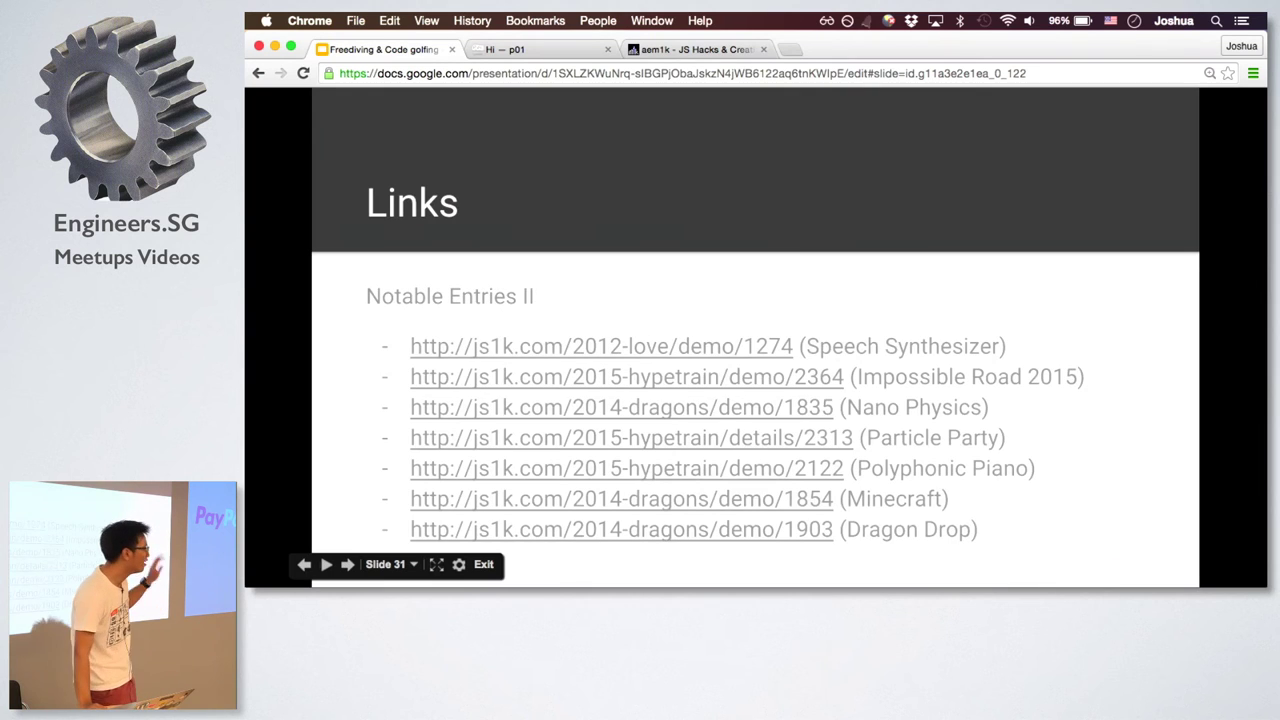
Advance through the Starter Kits slide to slide 34 with the js1k.com link
click(348, 564)
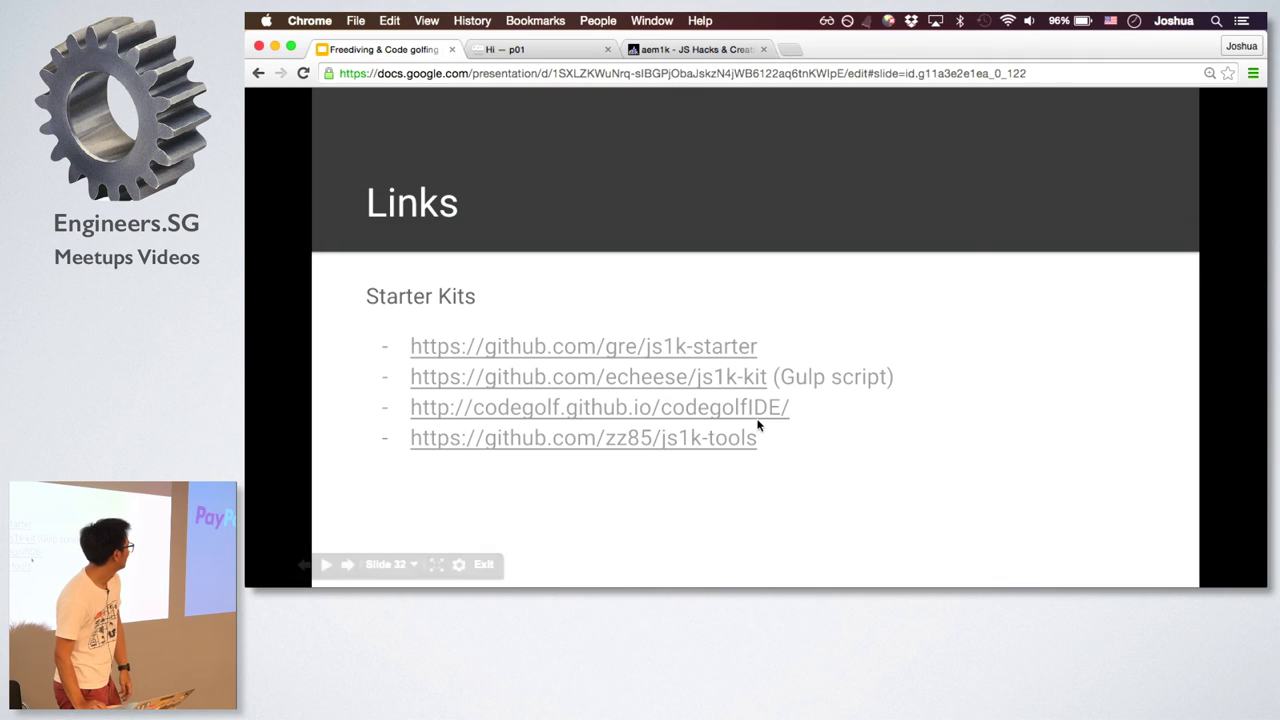
mouse_move(722, 448)
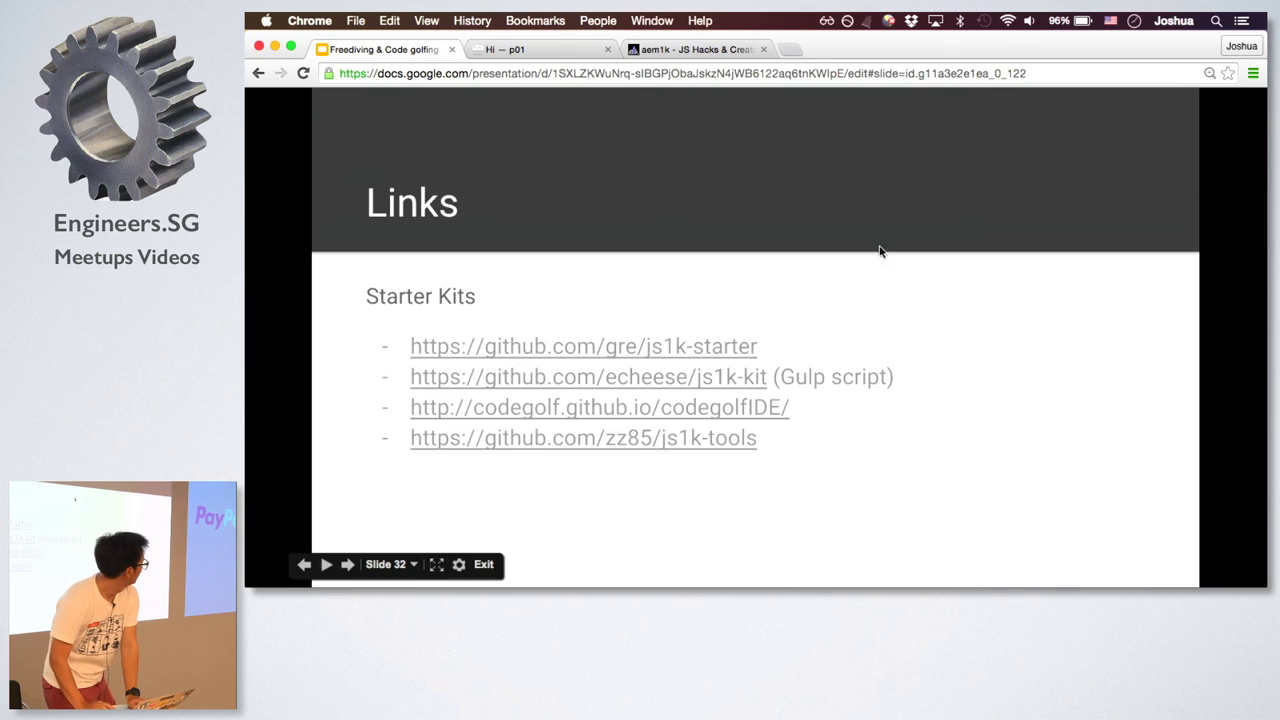
mouse_move(884, 242)
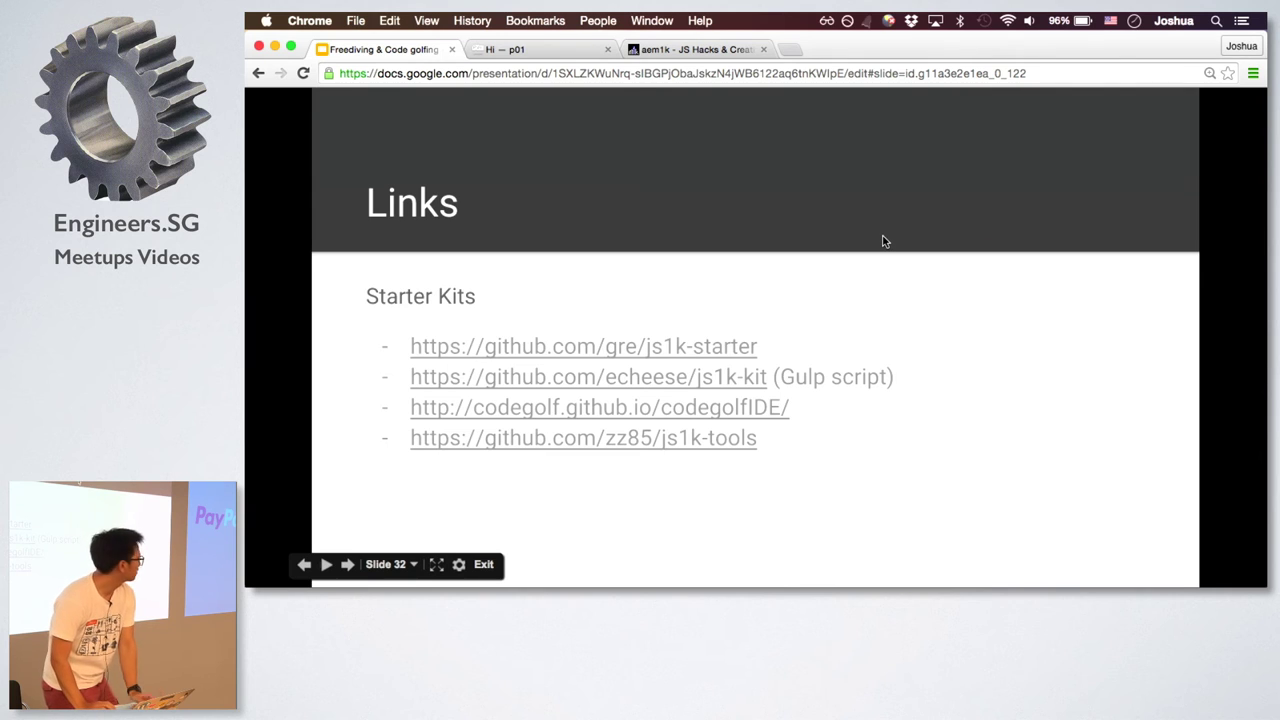
click(348, 564)
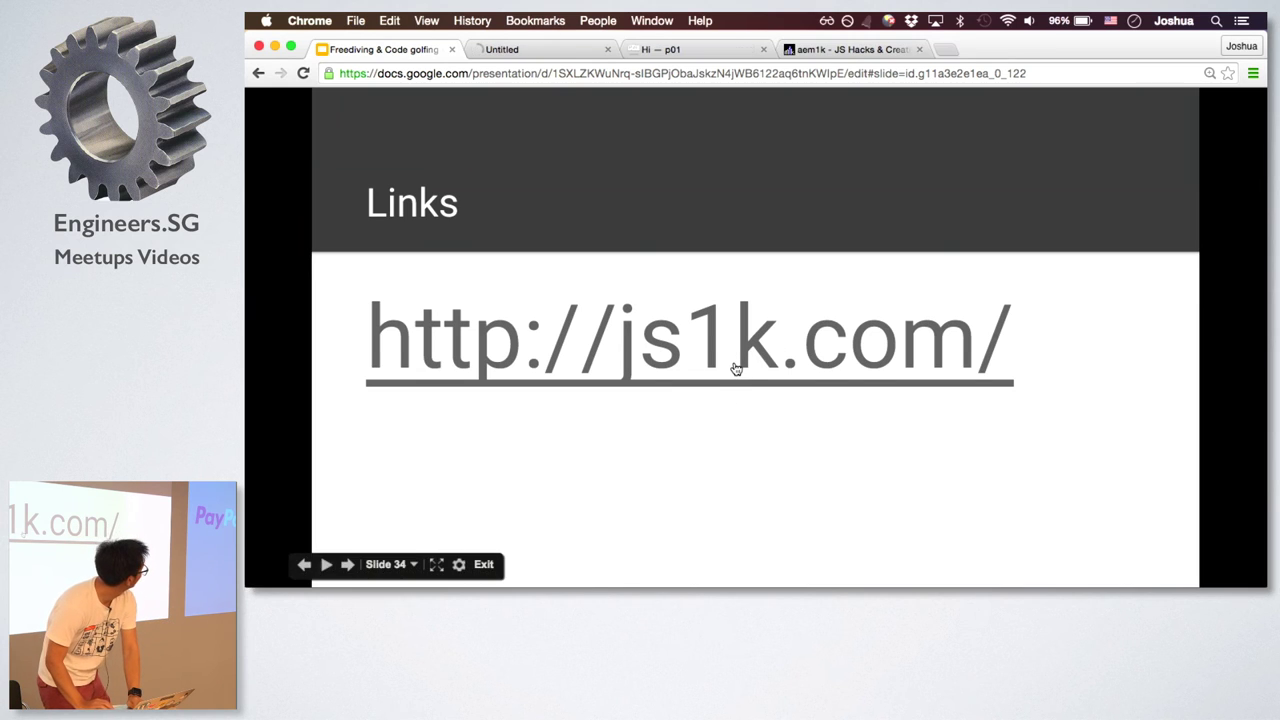
Load the JS1K site from the slide link and open the 2016 eleMental competition page
click(688, 336)
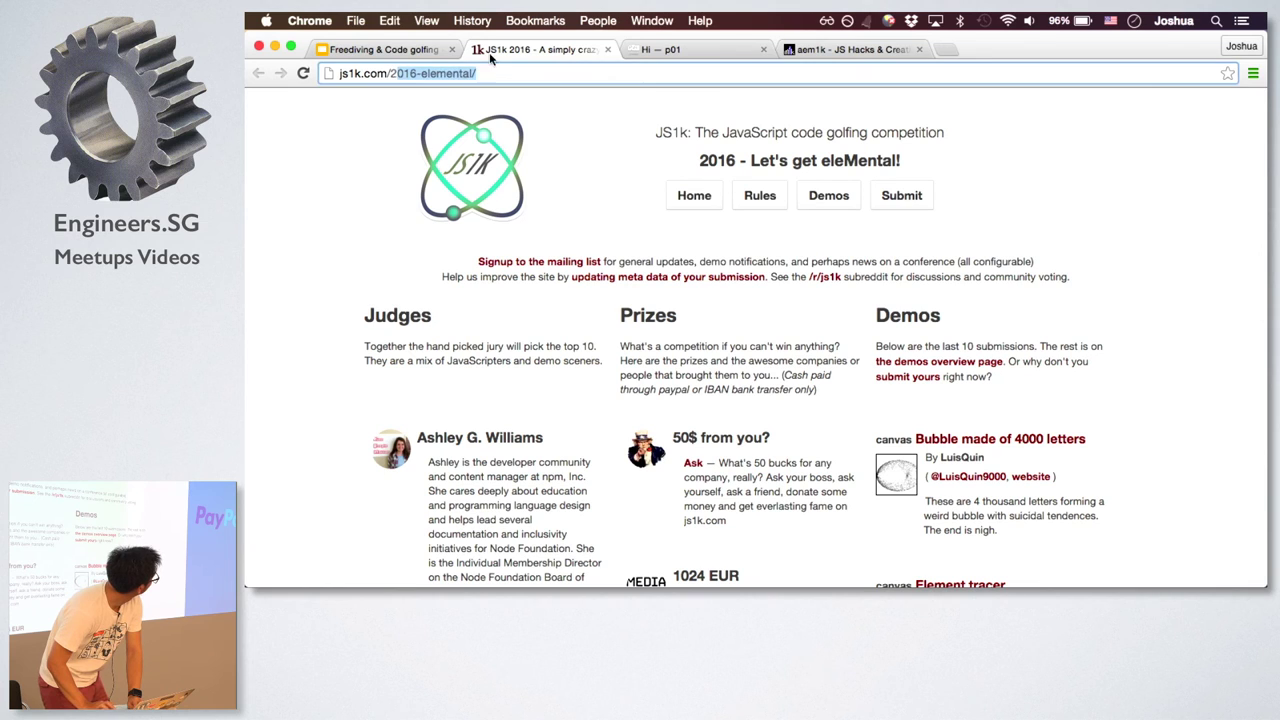
text(js1k.com/2)
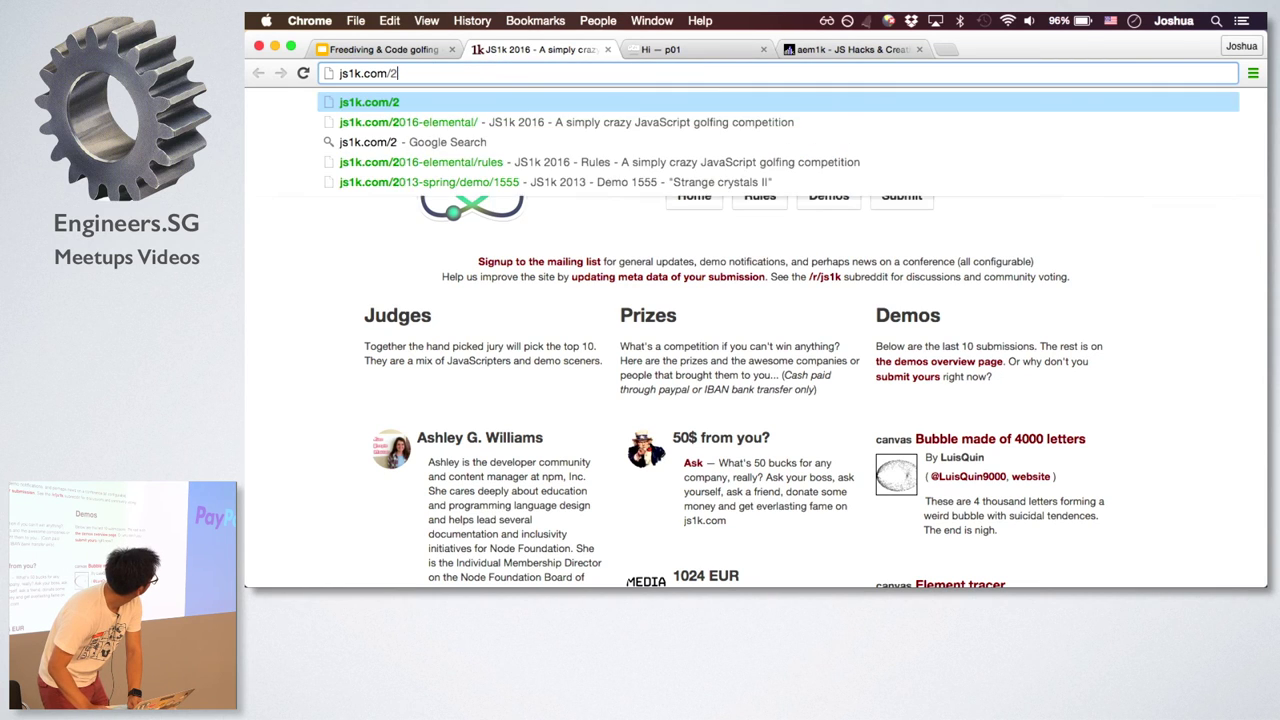
key(Return)
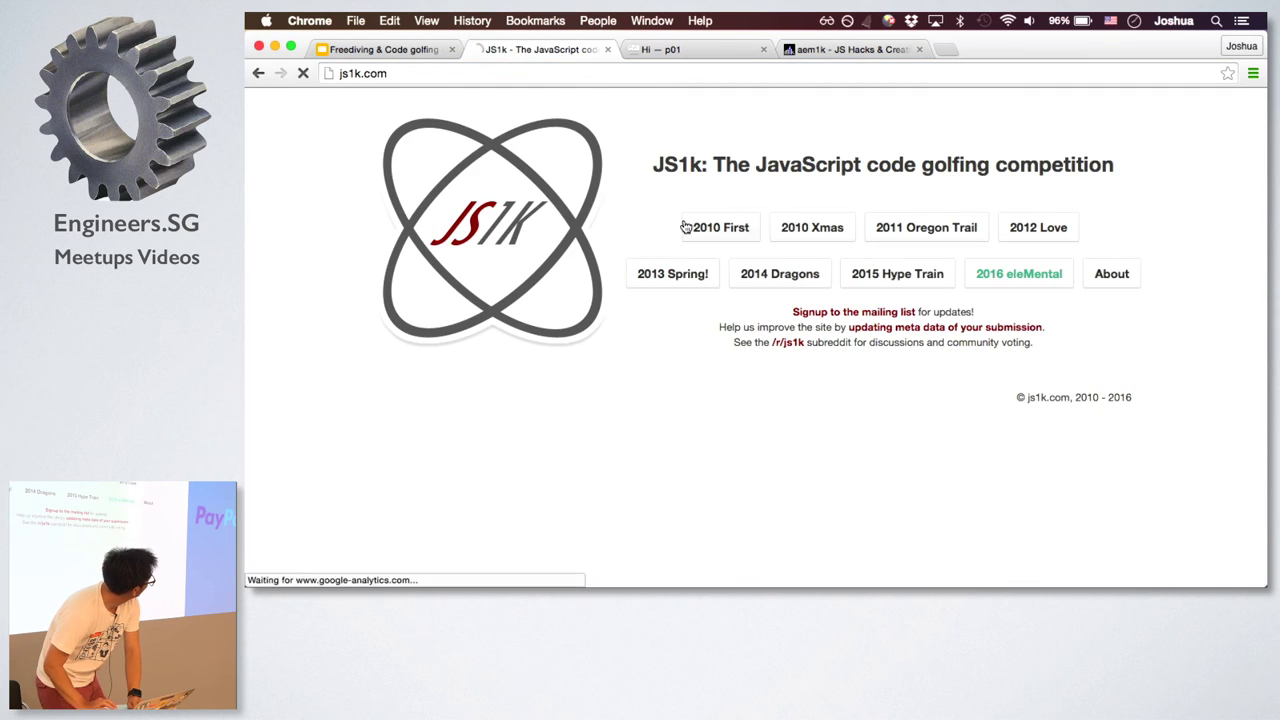
click(720, 228)
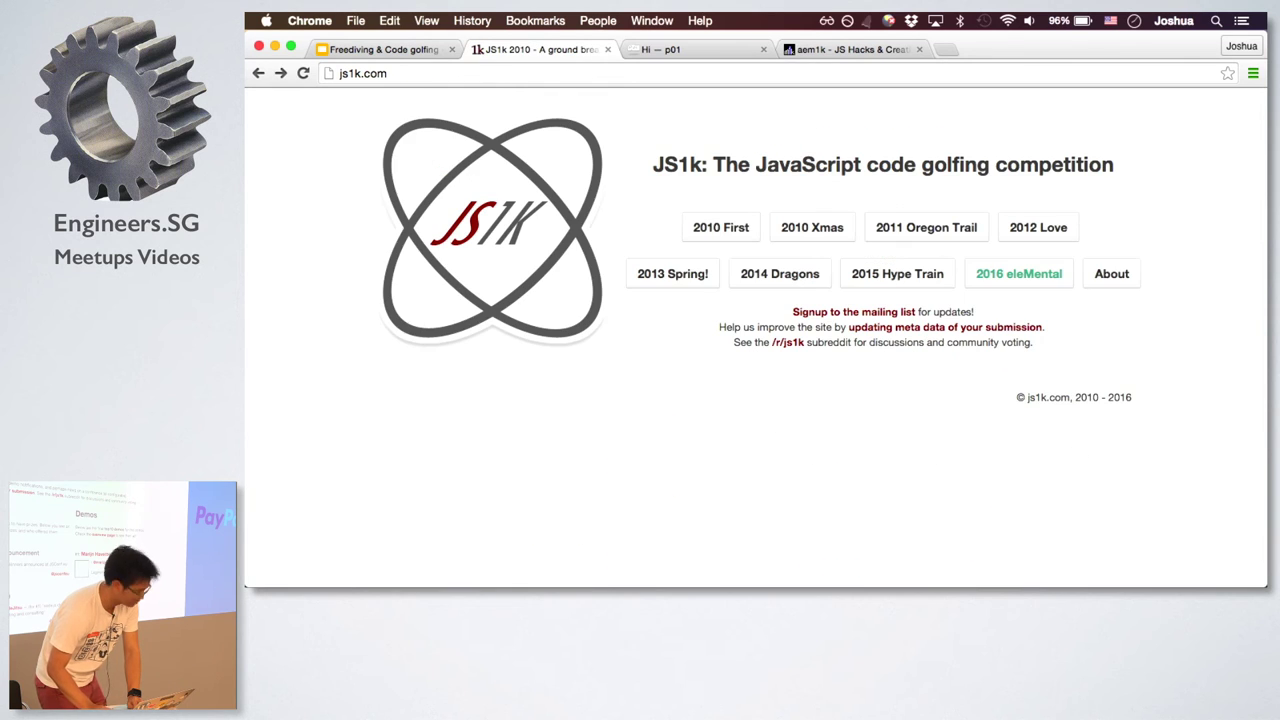
mouse_move(1020, 272)
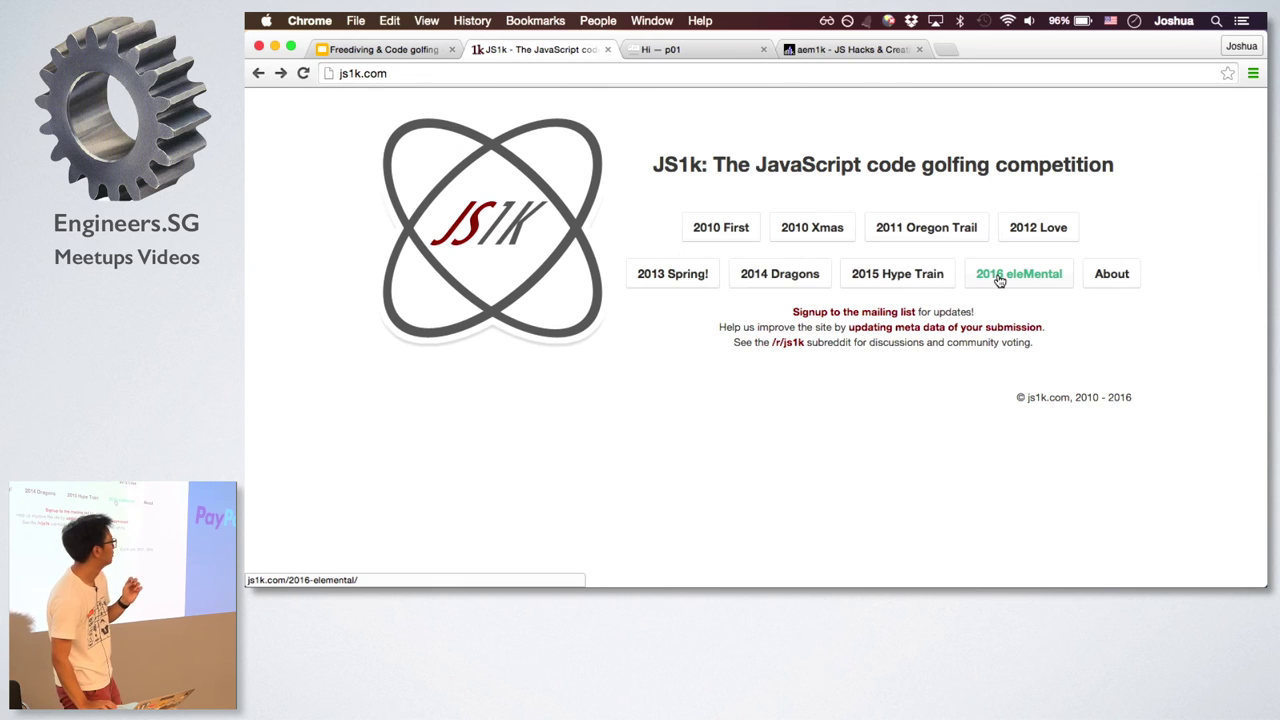
click(1018, 272)
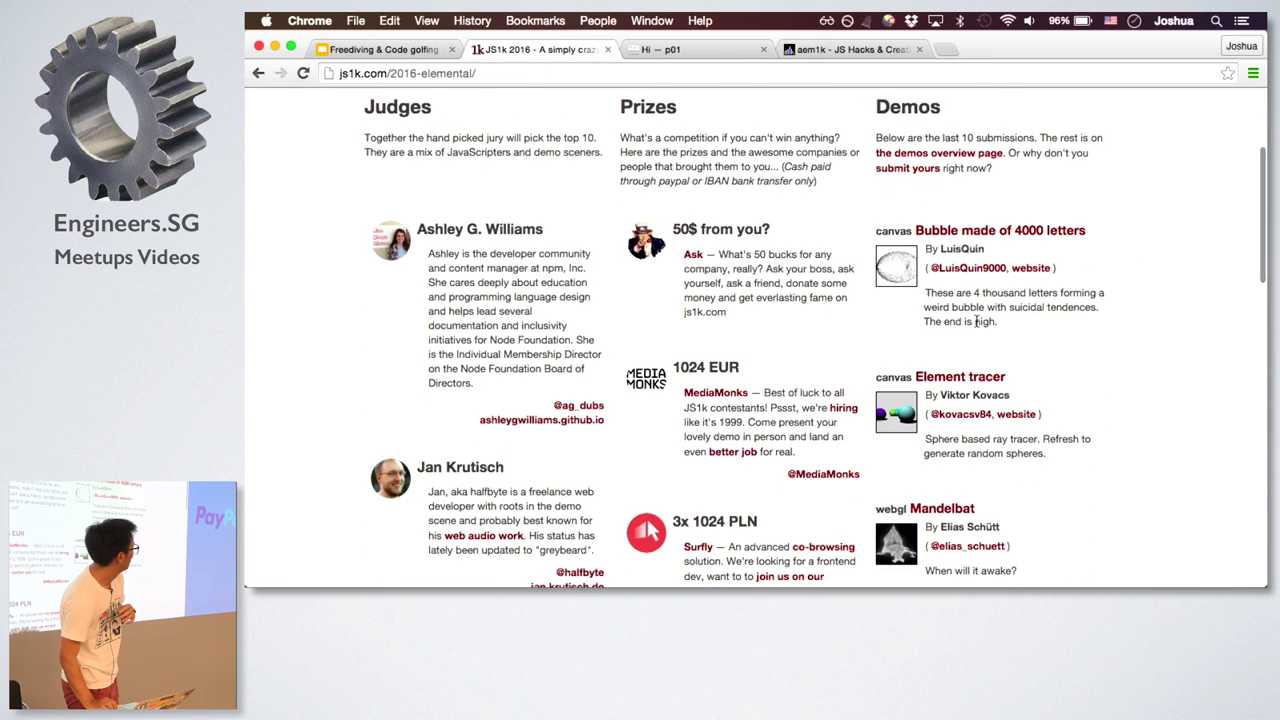
Scroll through the judges, prizes and demo listings and open the Maelstrom demo
scroll(down, 3)
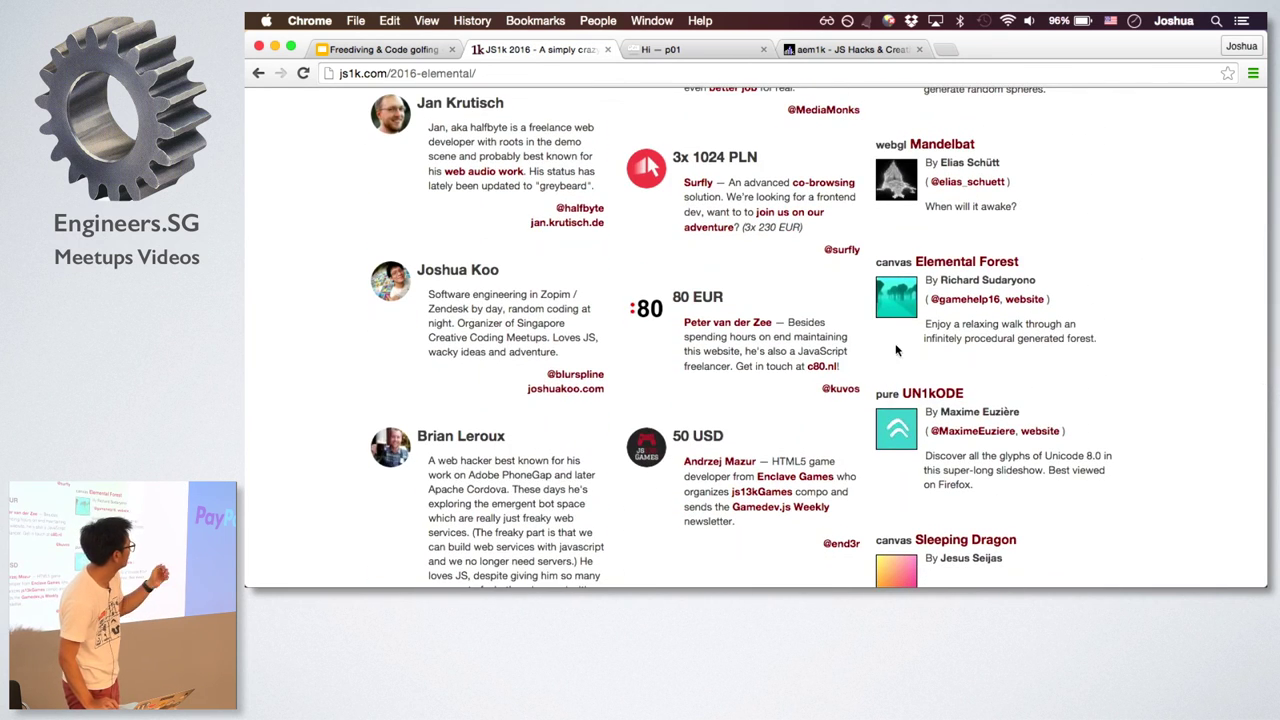
scroll(down, 3)
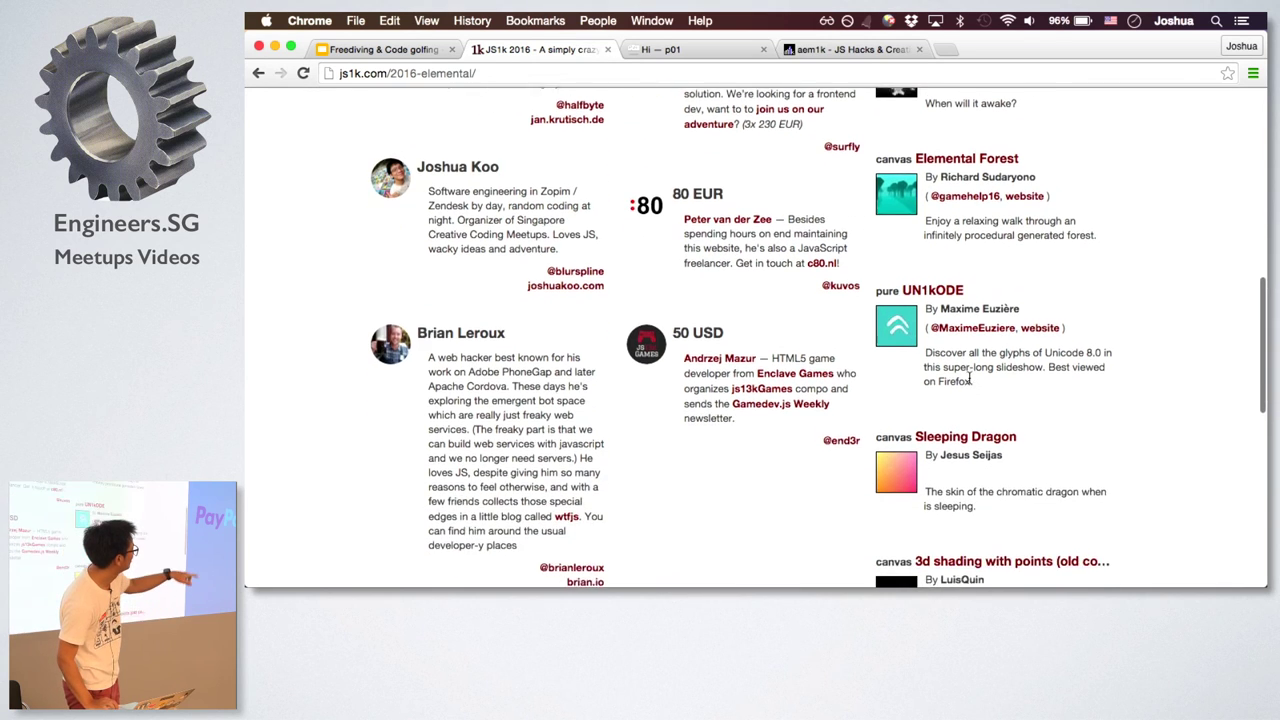
scroll(down, 3)
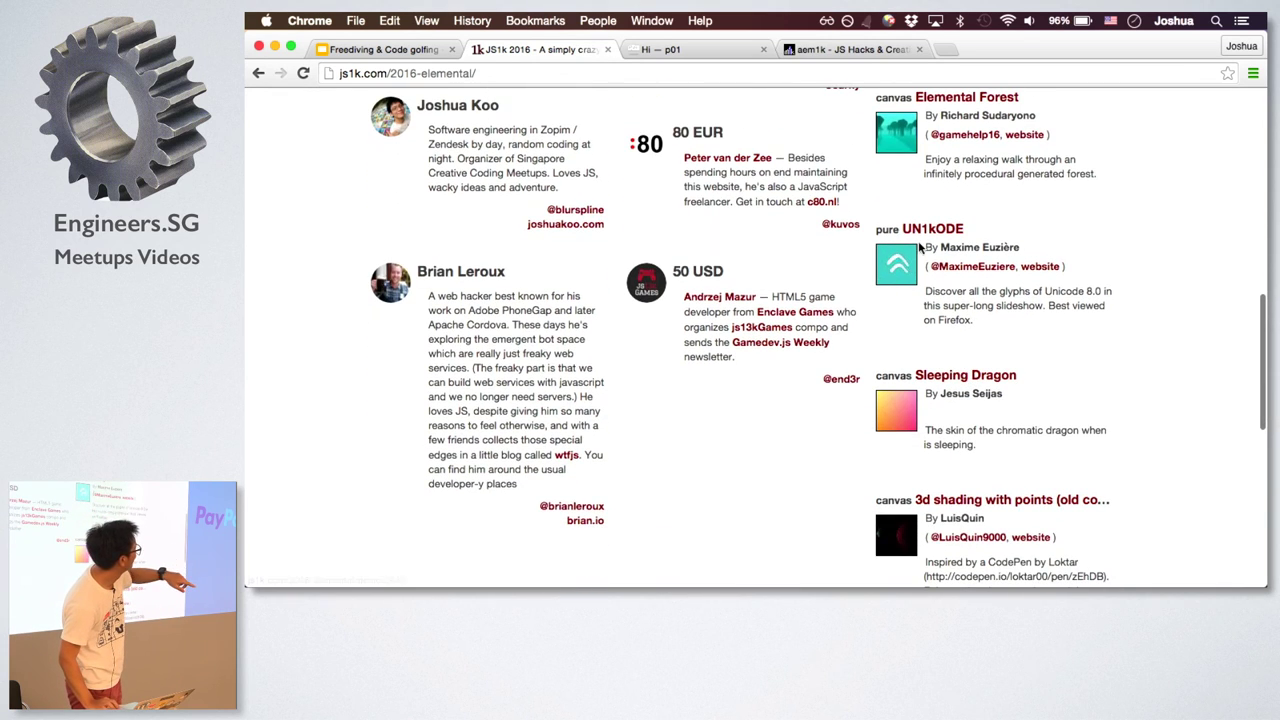
scroll(down, 3)
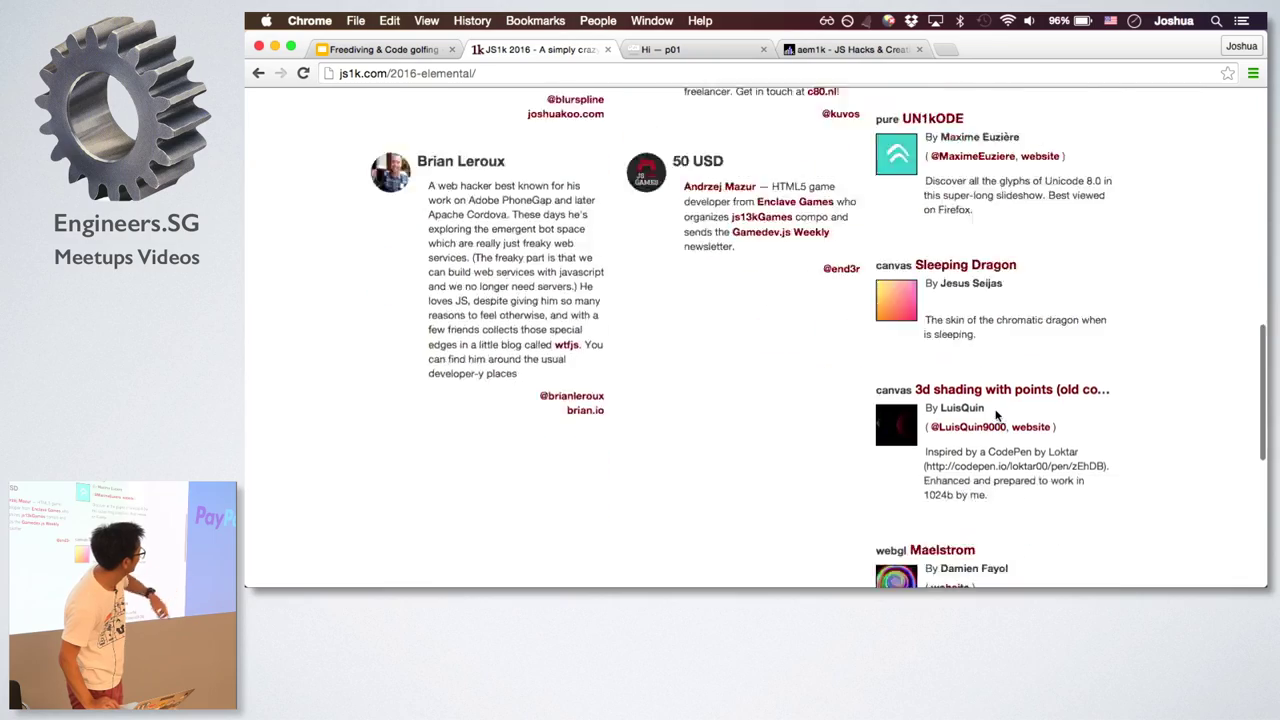
scroll(up, 3)
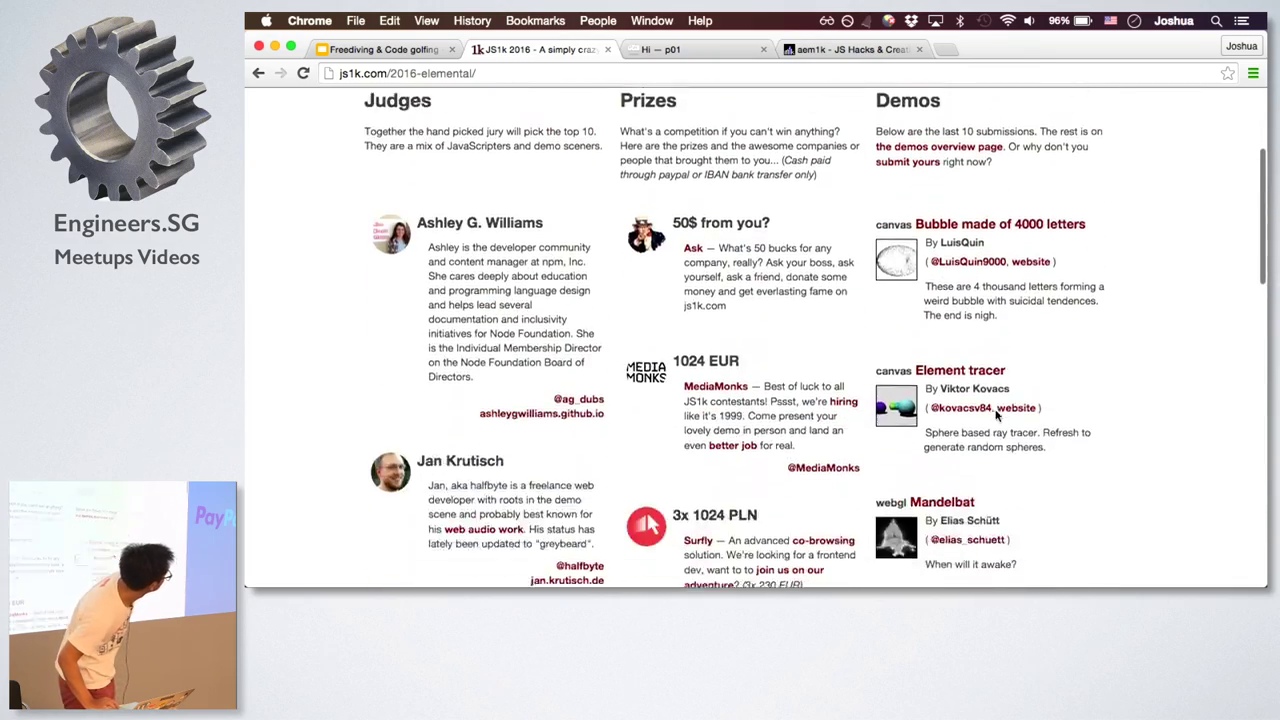
scroll(down, 3)
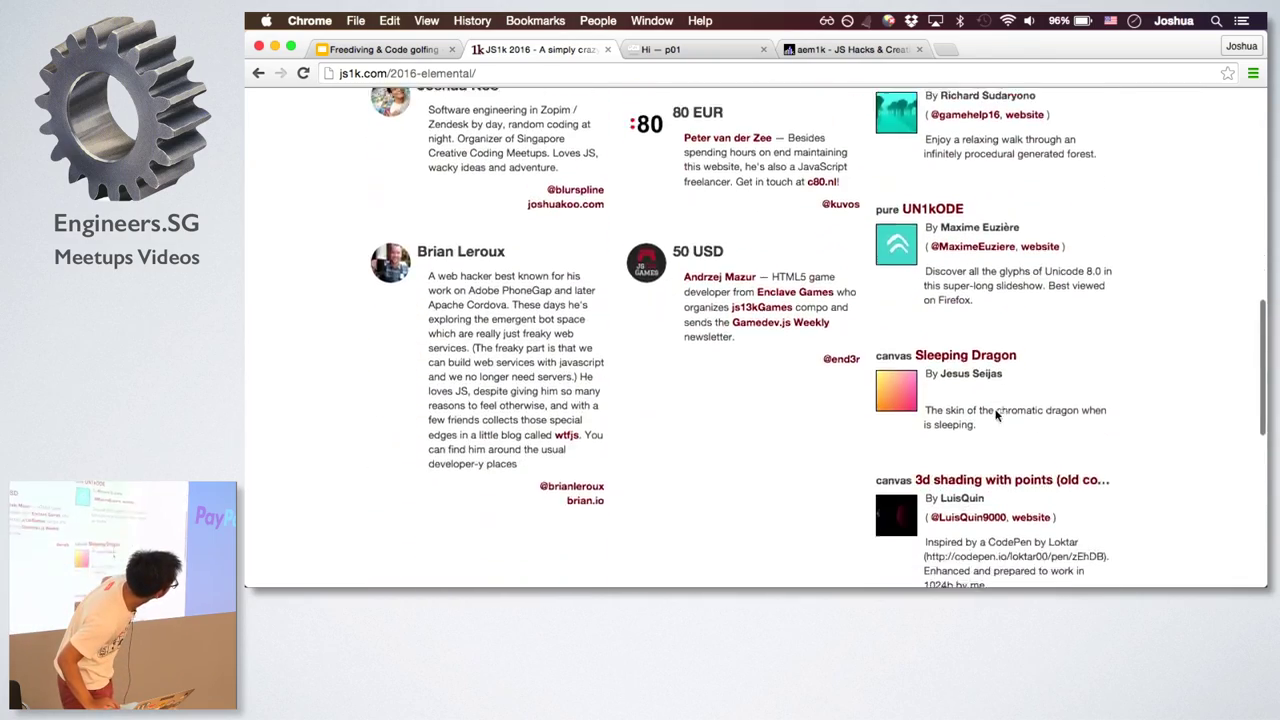
scroll(down, 3)
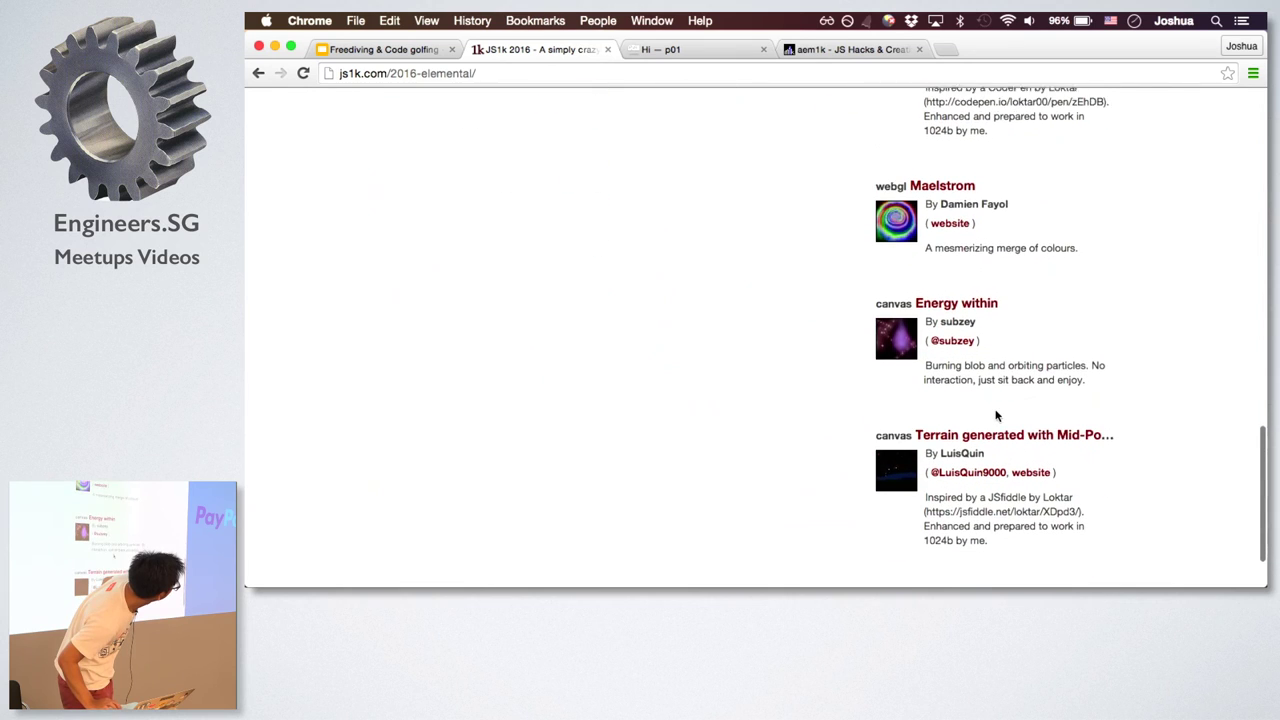
scroll(down, 3)
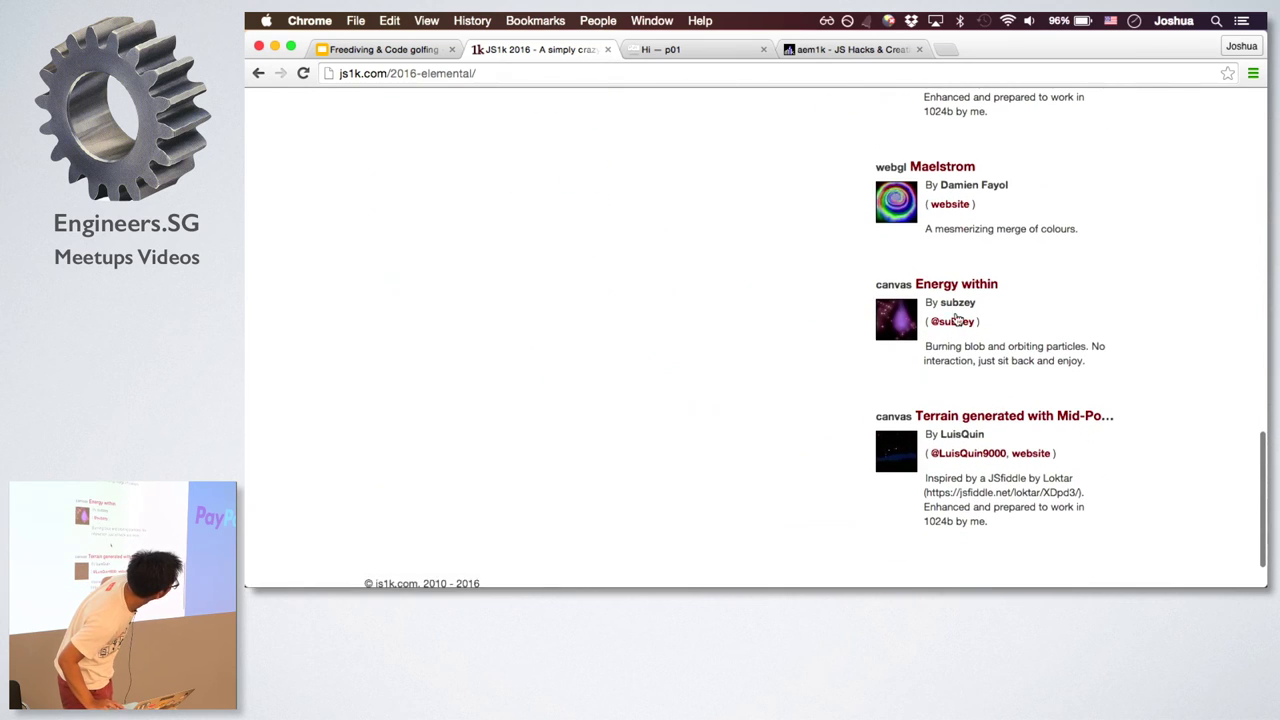
click(940, 166)
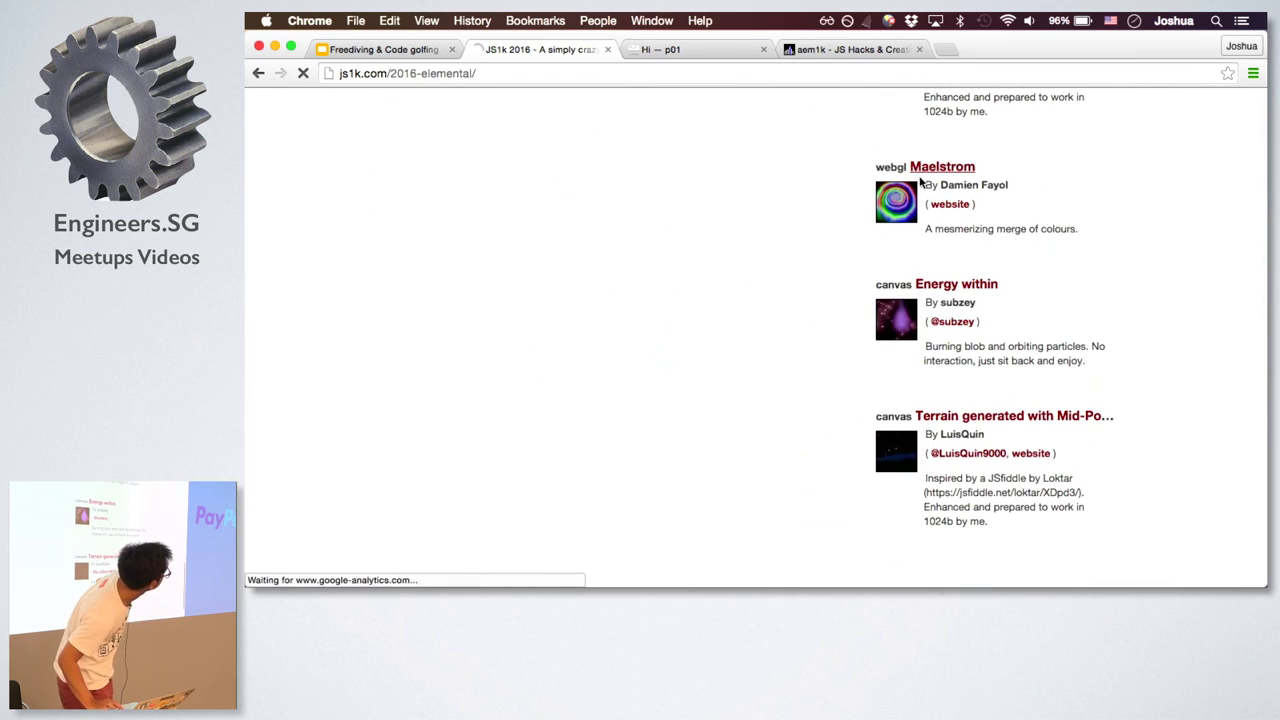
Let the Maelstrom WebGL demo load and run its swirling vortex
click(940, 166)
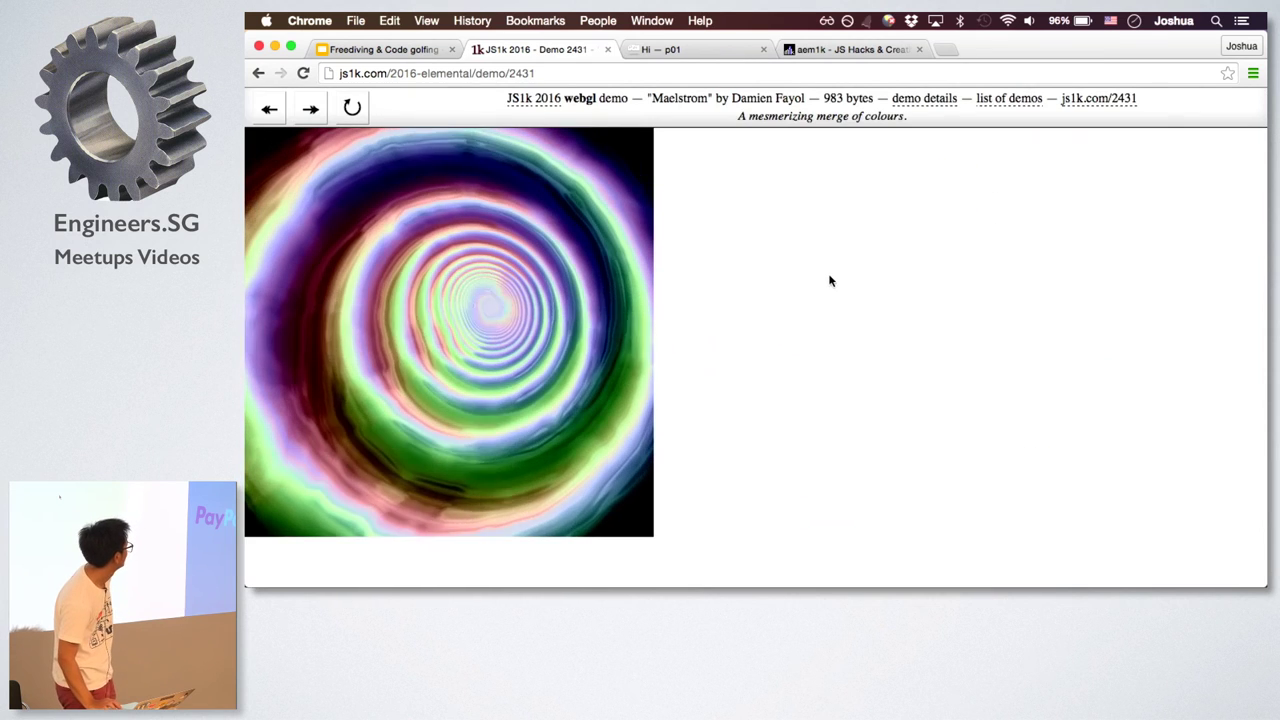
mouse_move(840, 218)
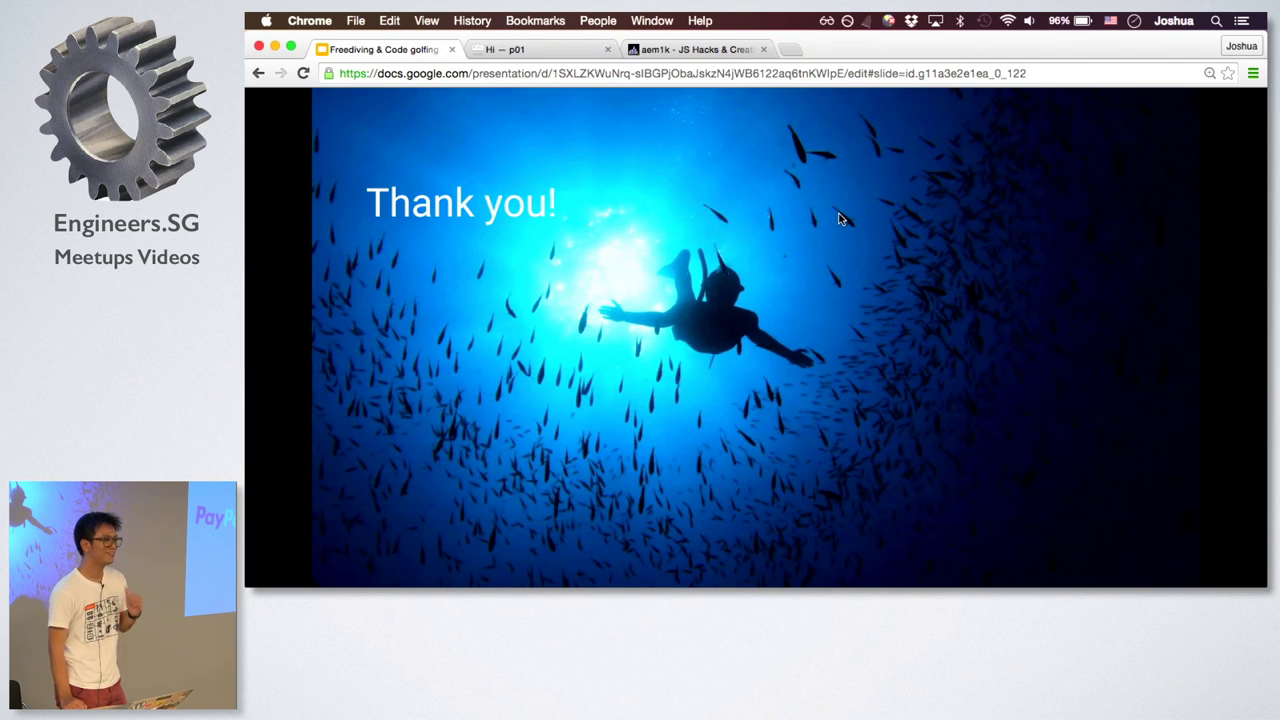
mouse_move(828, 304)
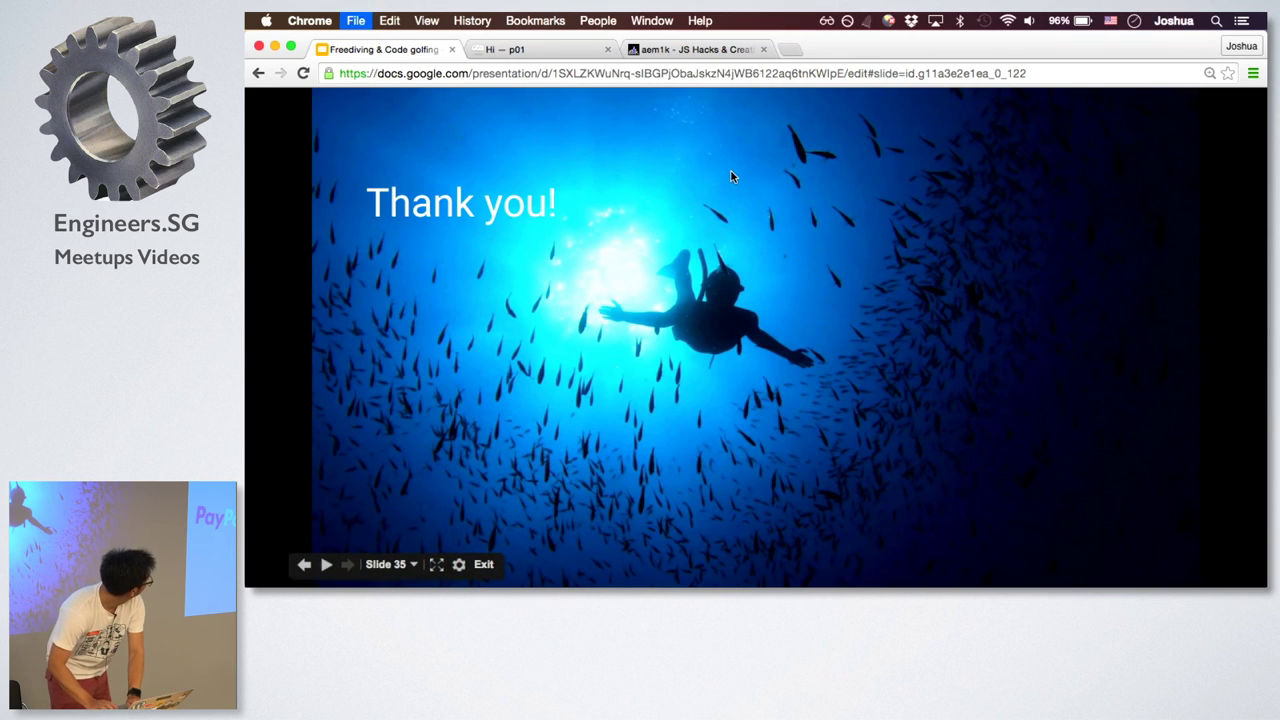
Enter js1k.com in a new tab's address bar after reaching the Thank you slide
text(js1k.com)
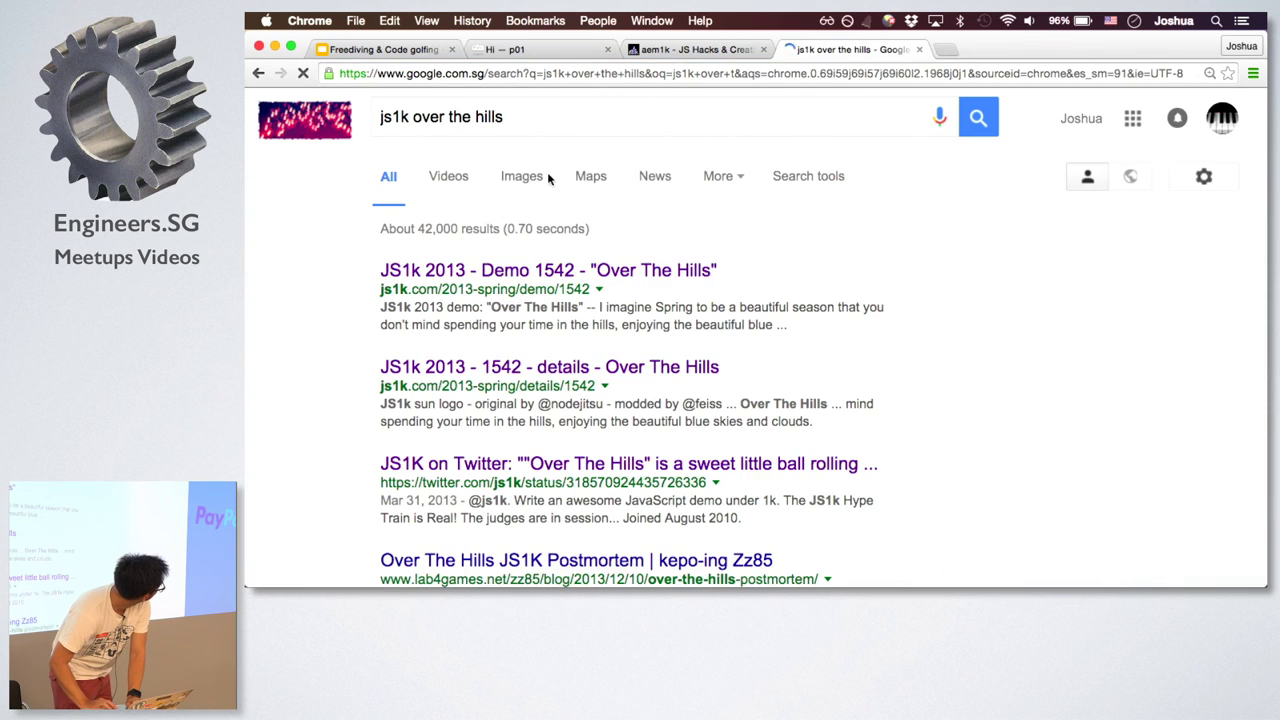
Open the JS1k 2013 Over The Hills demo from the search results
click(548, 270)
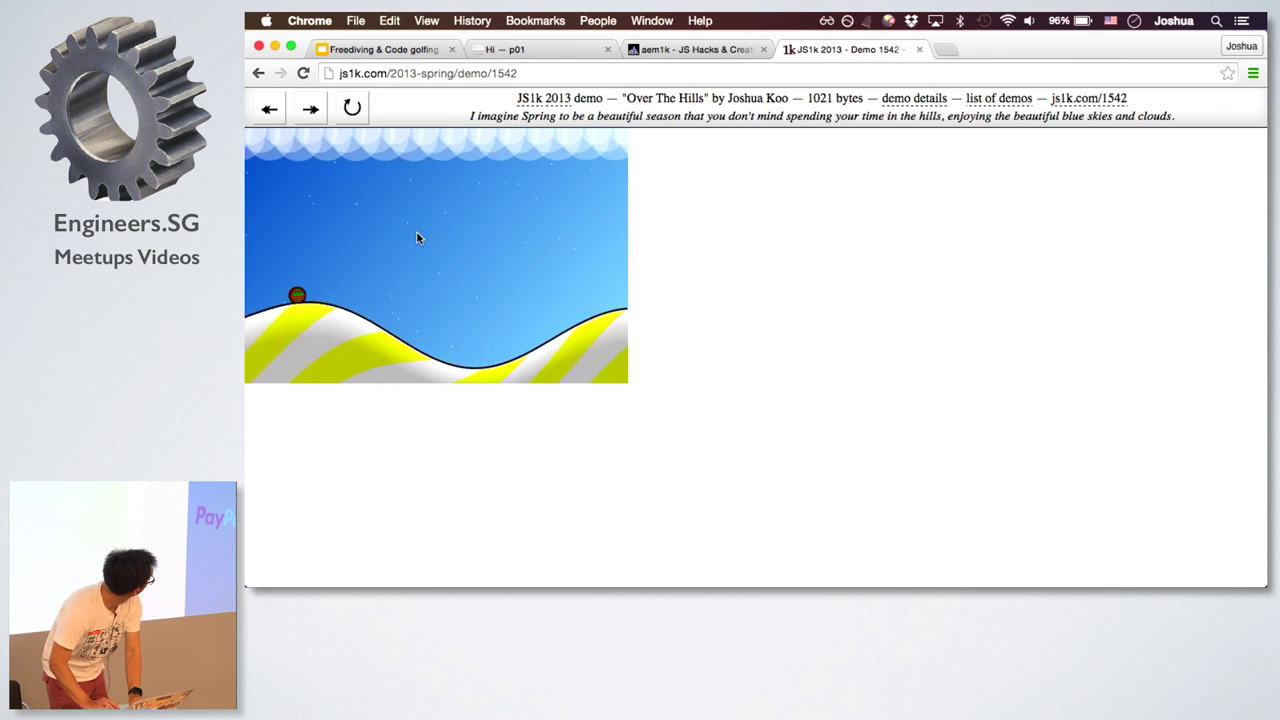
Open the slides.com deck 'the js1k experience' on its winning entries slide
click(384, 48)
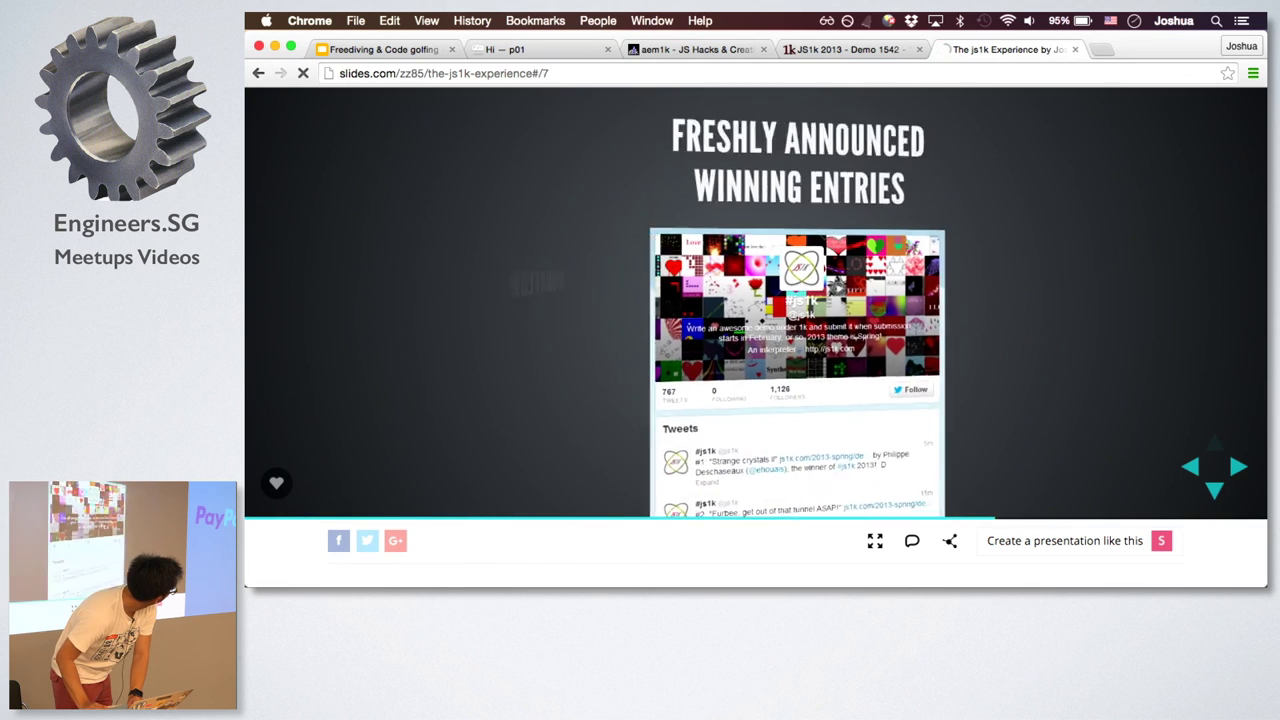
Page the deck to 'The Process' slide and return to the Over The Hills demo tab
click(1240, 466)
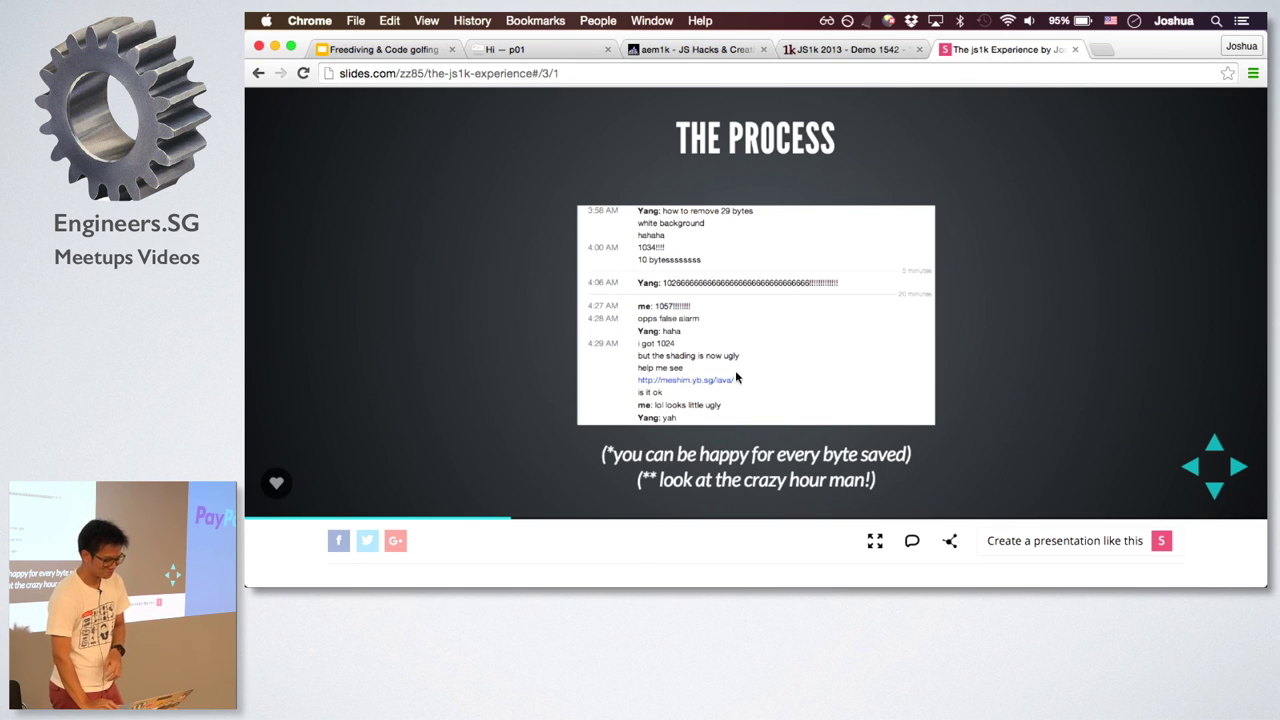
mouse_move(700, 422)
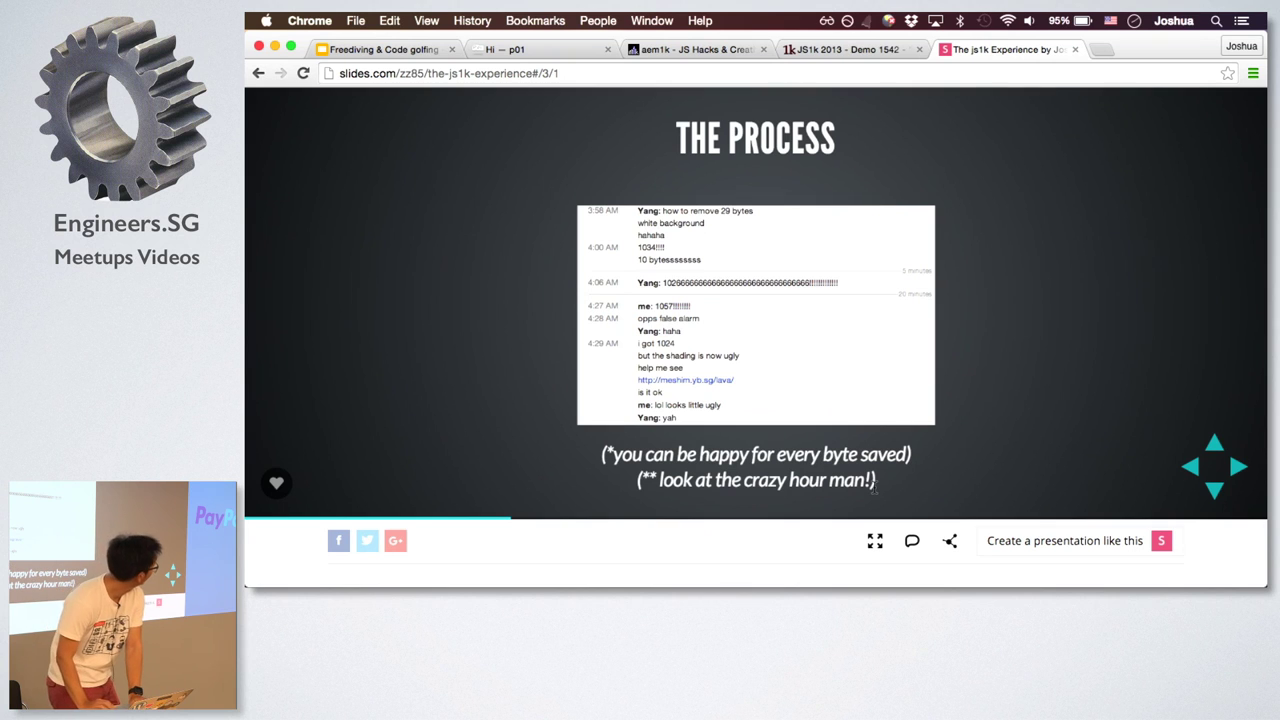
click(844, 48)
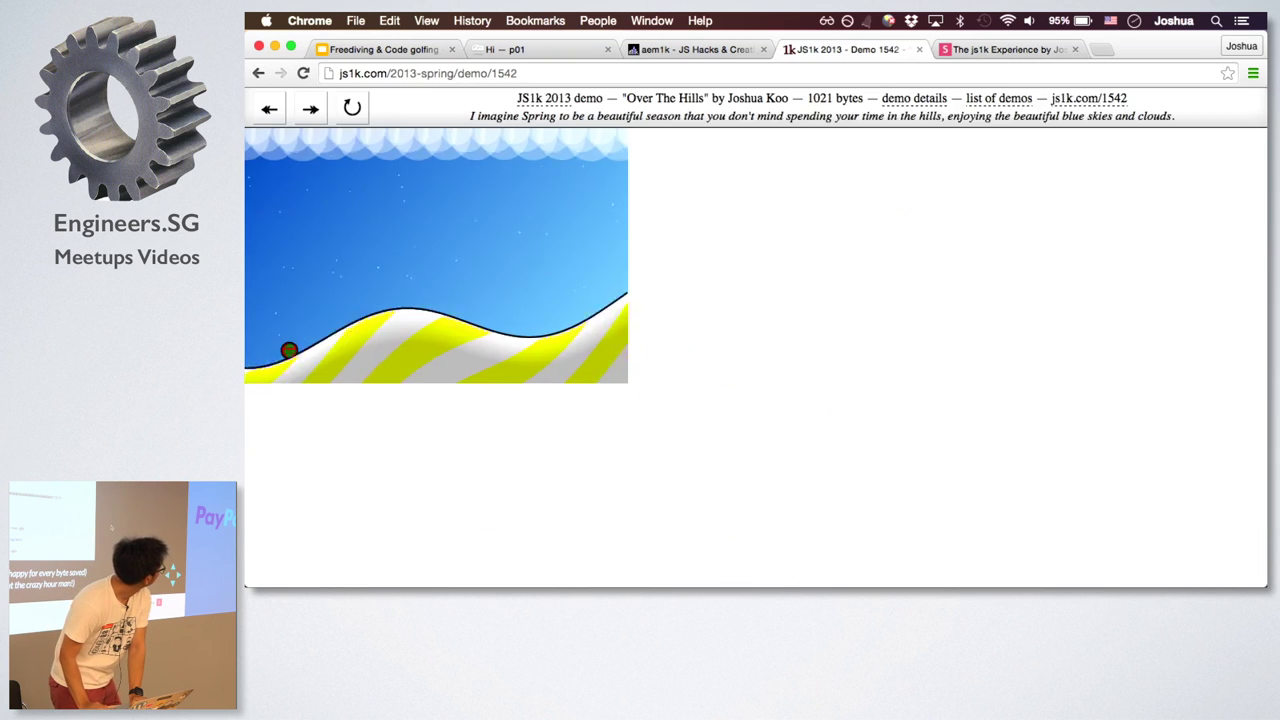